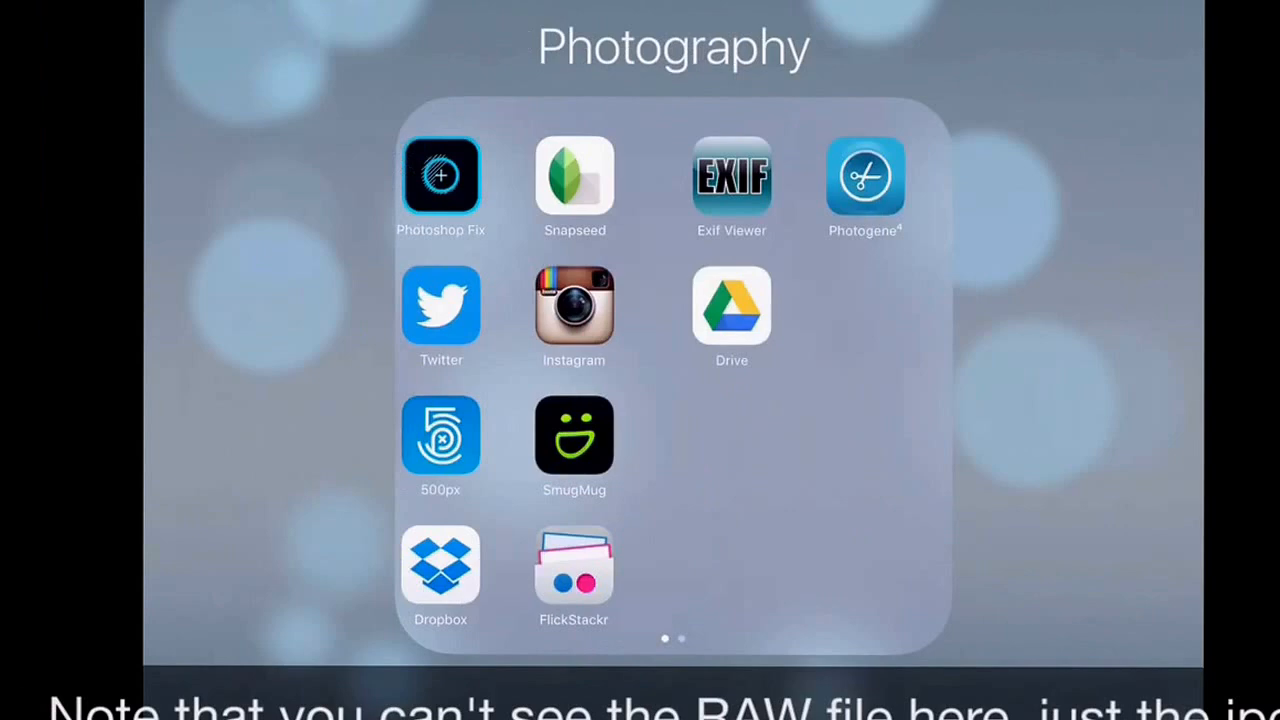
Launch PhotoSync from the second page of the Photography folder.
scroll(left, 3)
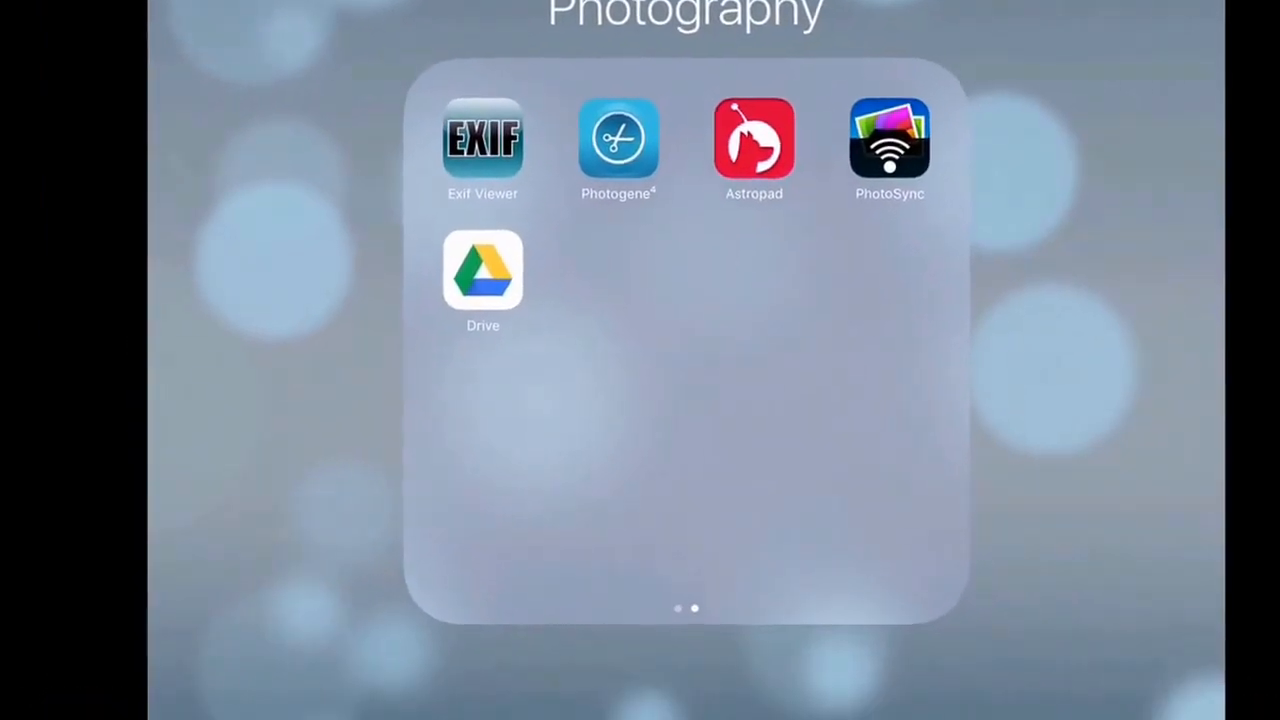
click(890, 140)
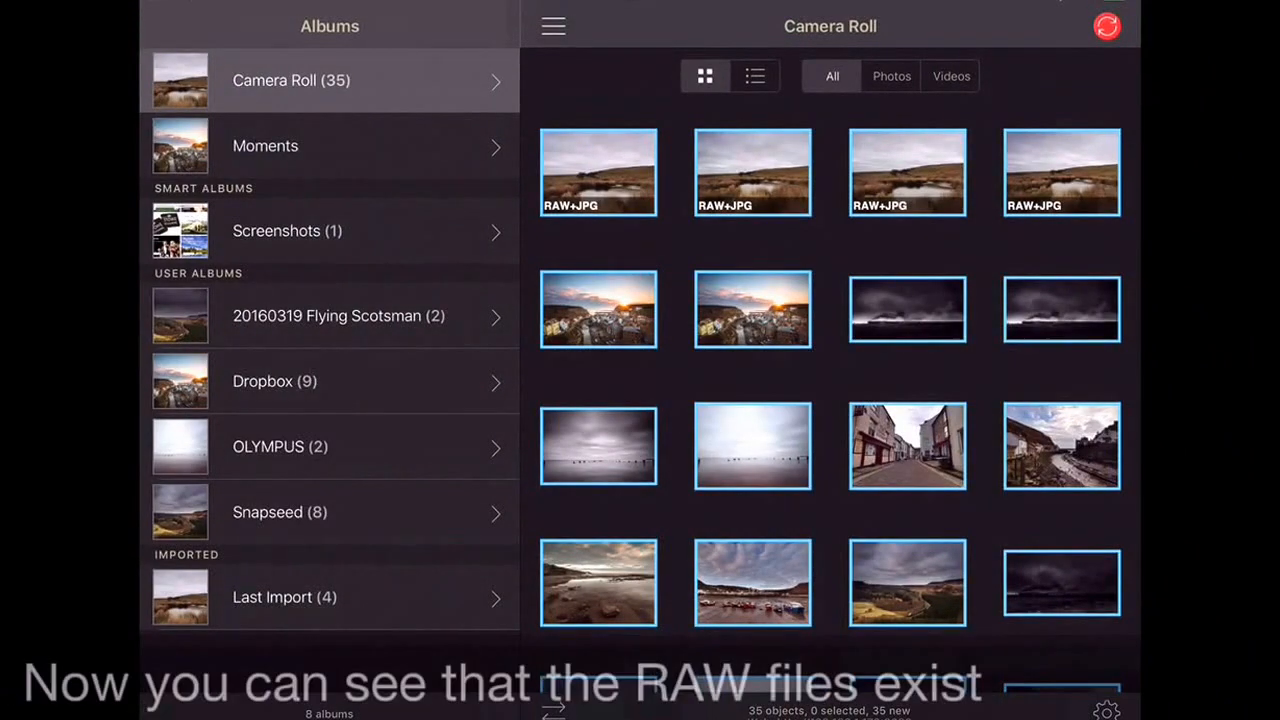
Hide the album list, preview the moorland RAW+JPG photo full screen, and return to the Camera Roll grid.
scroll(down, 3)
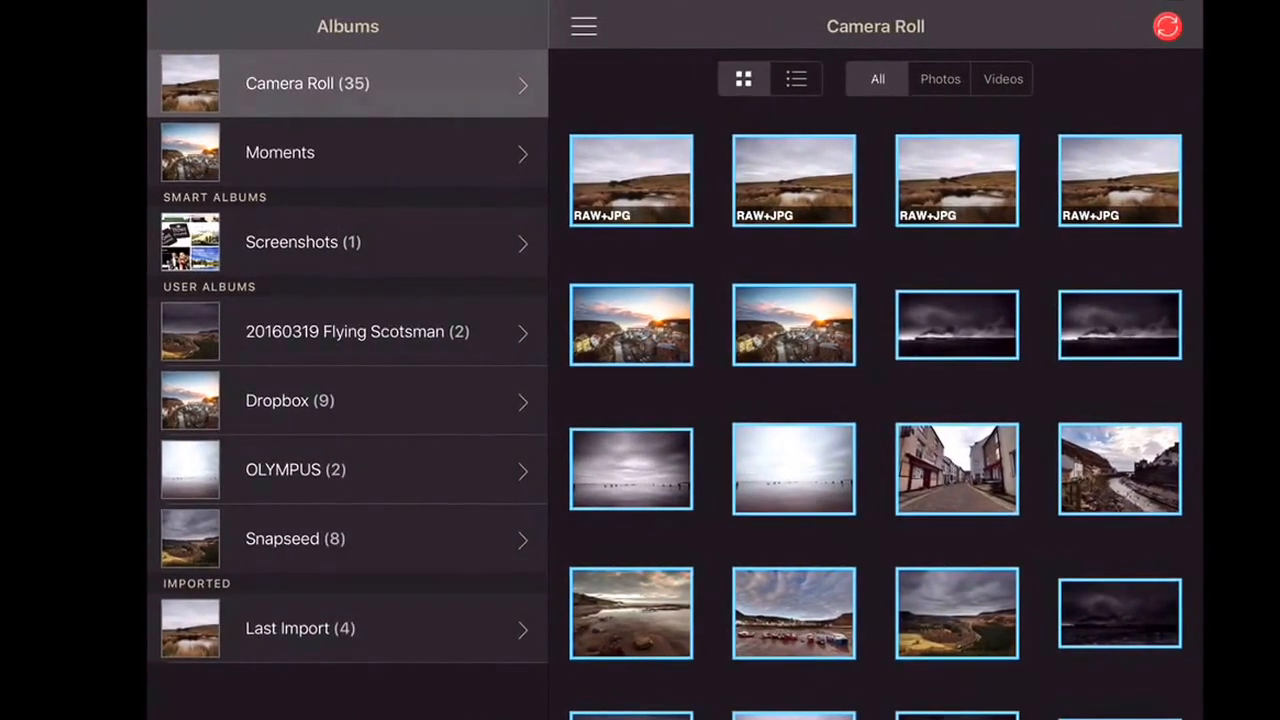
click(582, 24)
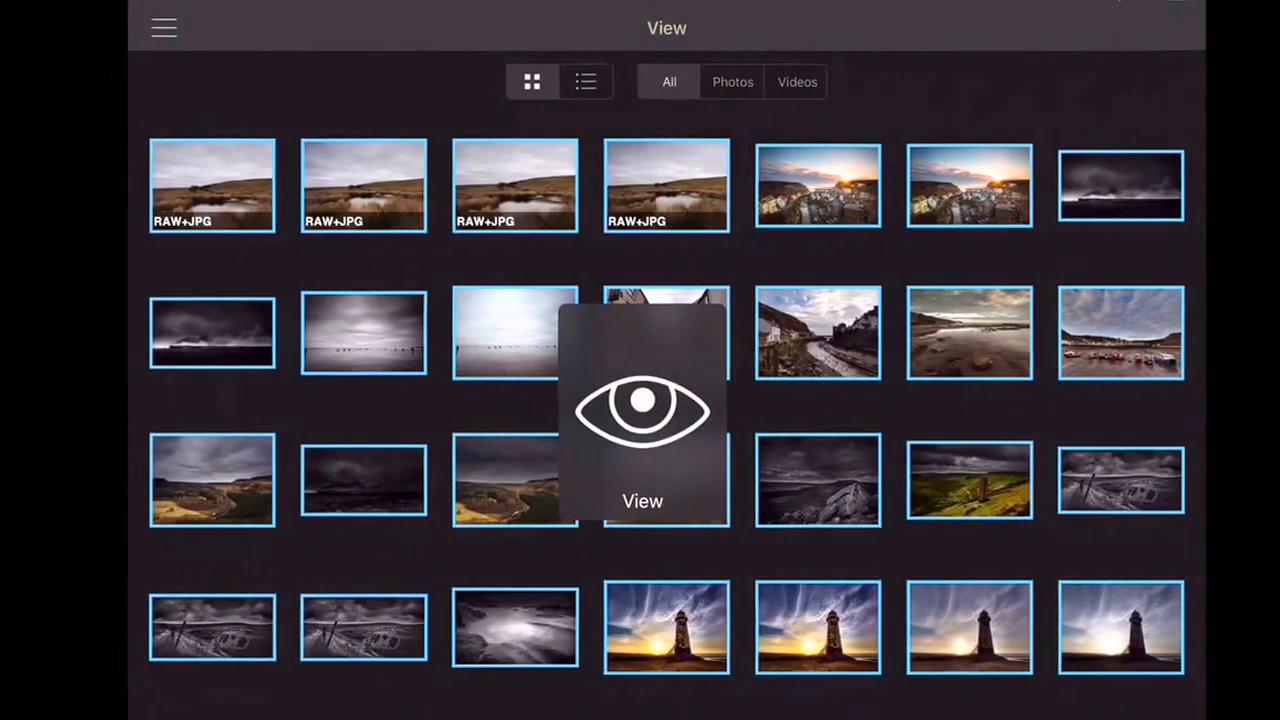
click(640, 412)
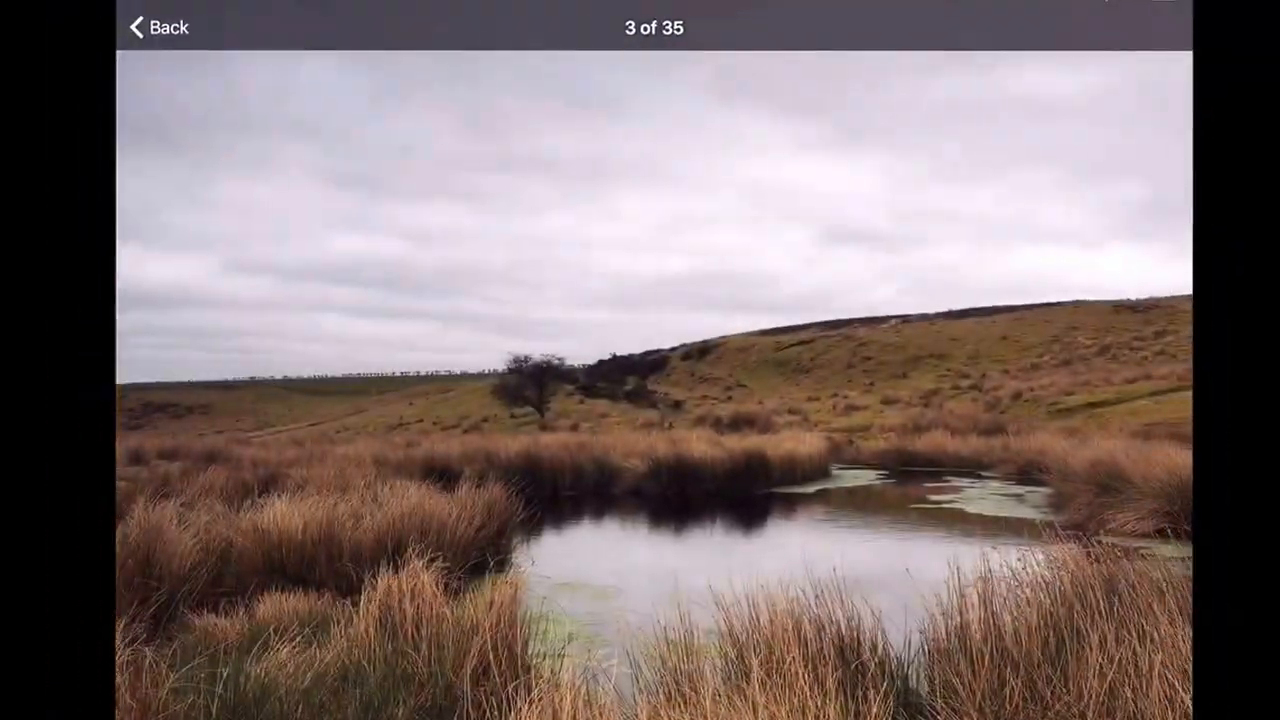
click(164, 26)
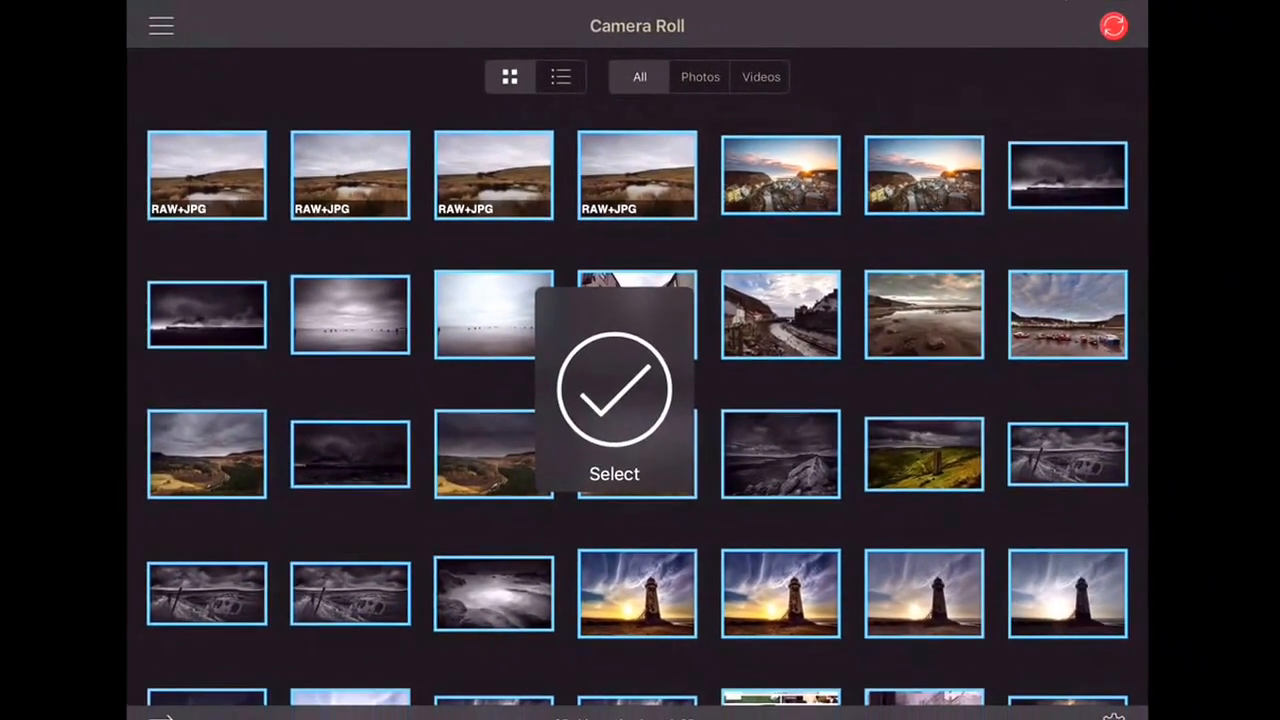
Delete three of the four moorland RAW+JPG photos from the Camera Roll.
click(204, 172)
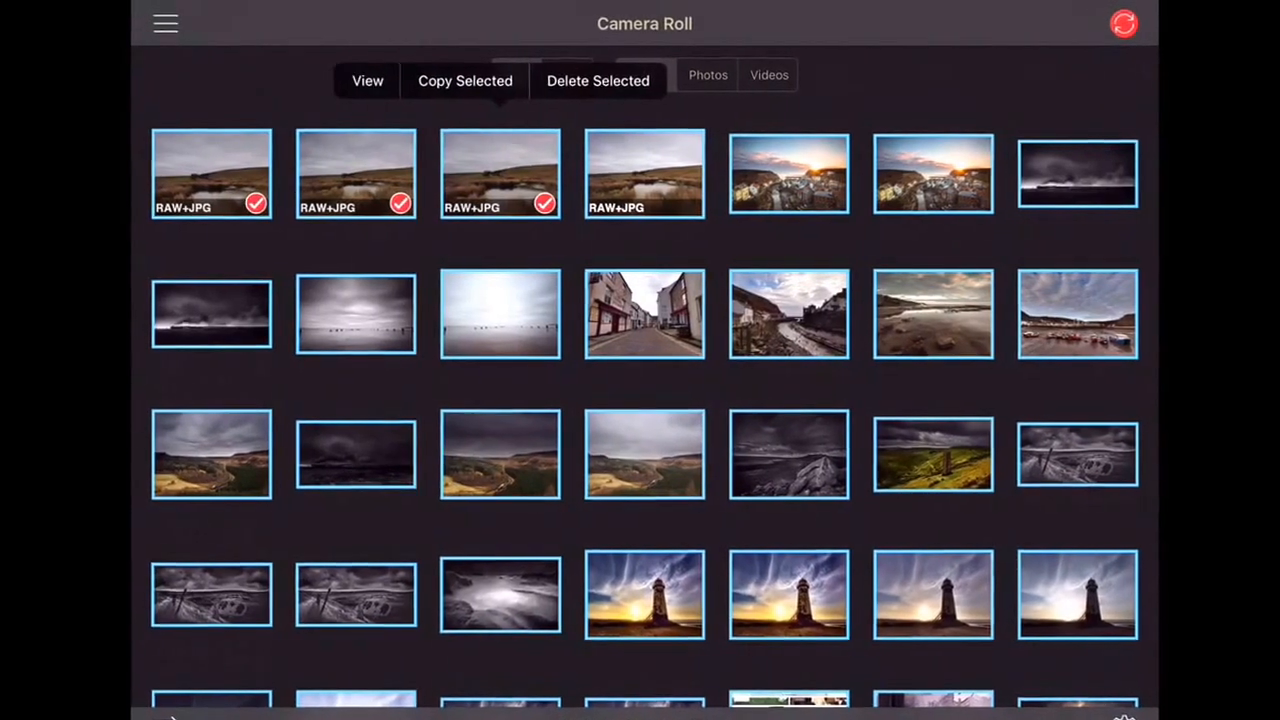
click(596, 80)
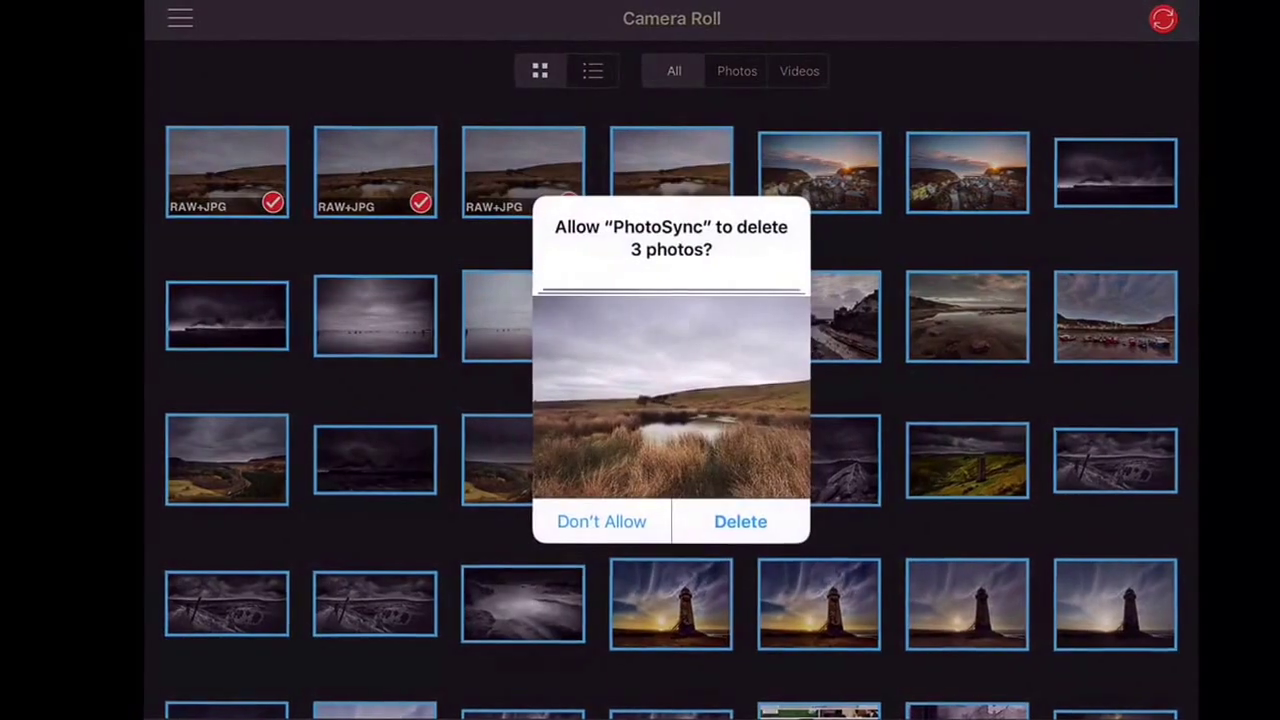
click(740, 520)
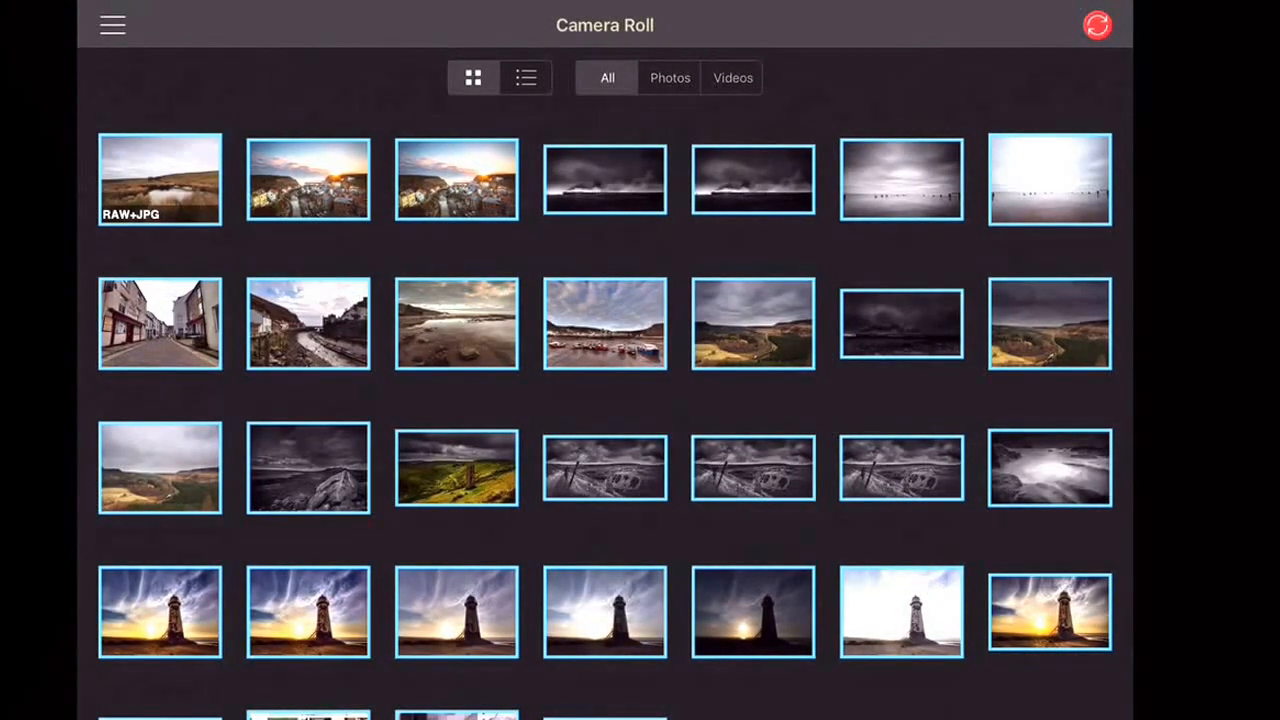
Select the remaining moorland photo and bring up the copy destination list.
click(160, 180)
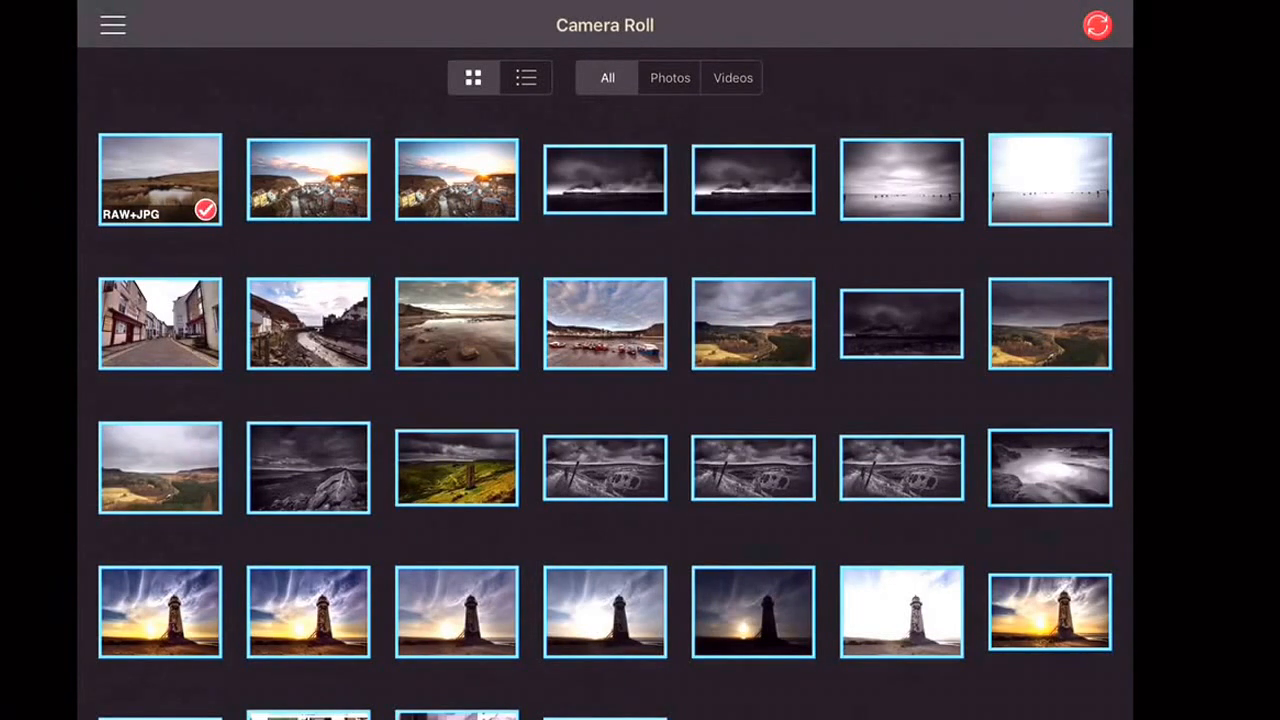
click(1096, 24)
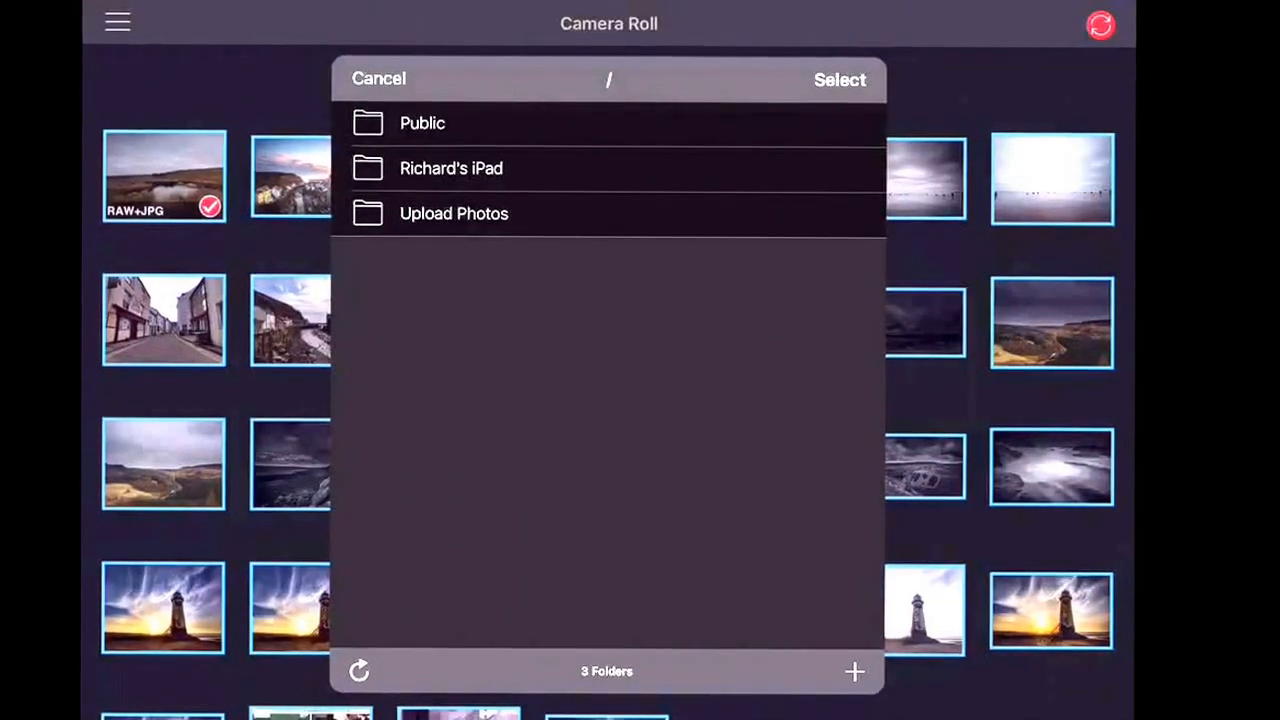
Choose the iPad's folder as the destination for the moorland photo.
click(448, 168)
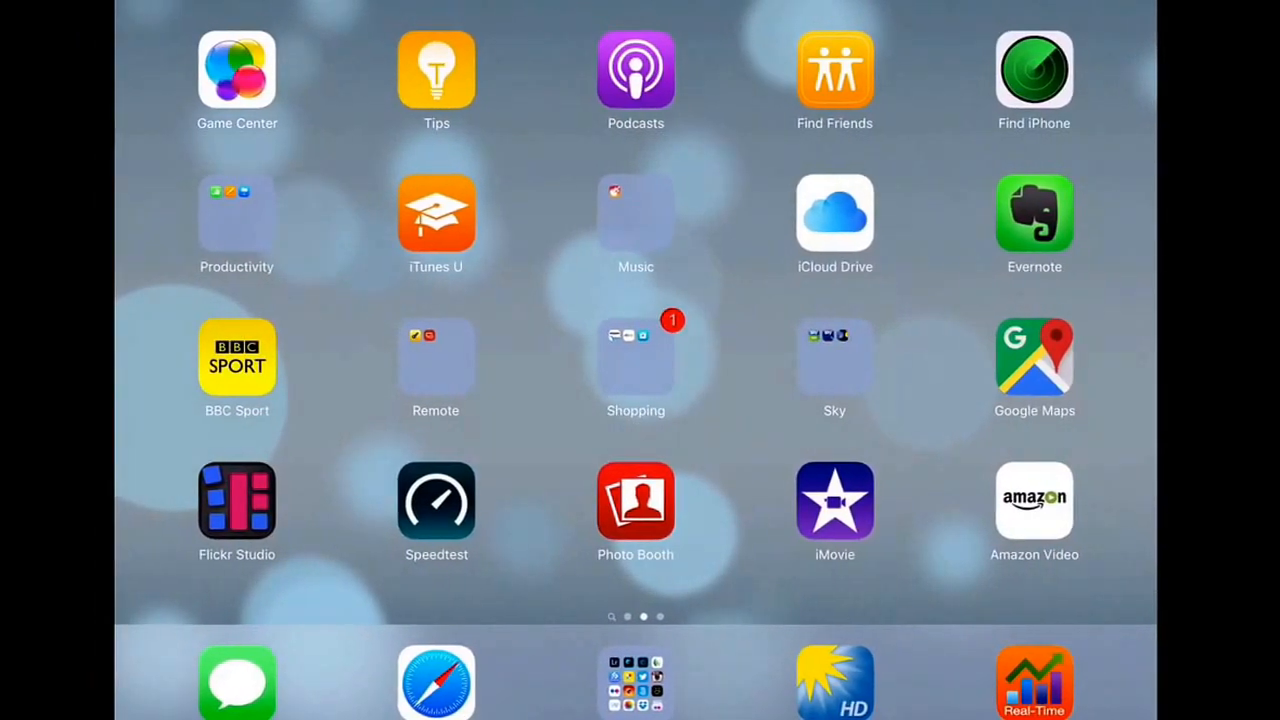
Launch LogMeIn and start a remote control session with the MacBook.
scroll(left, 3)
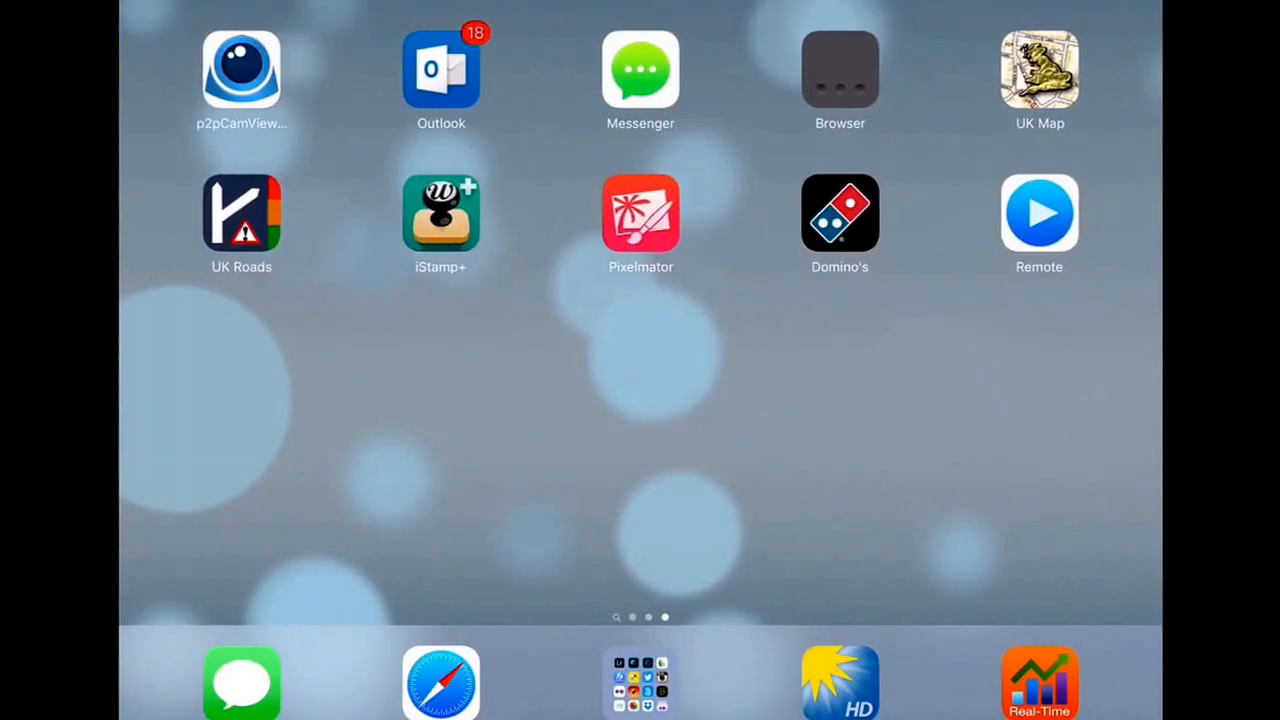
click(1040, 212)
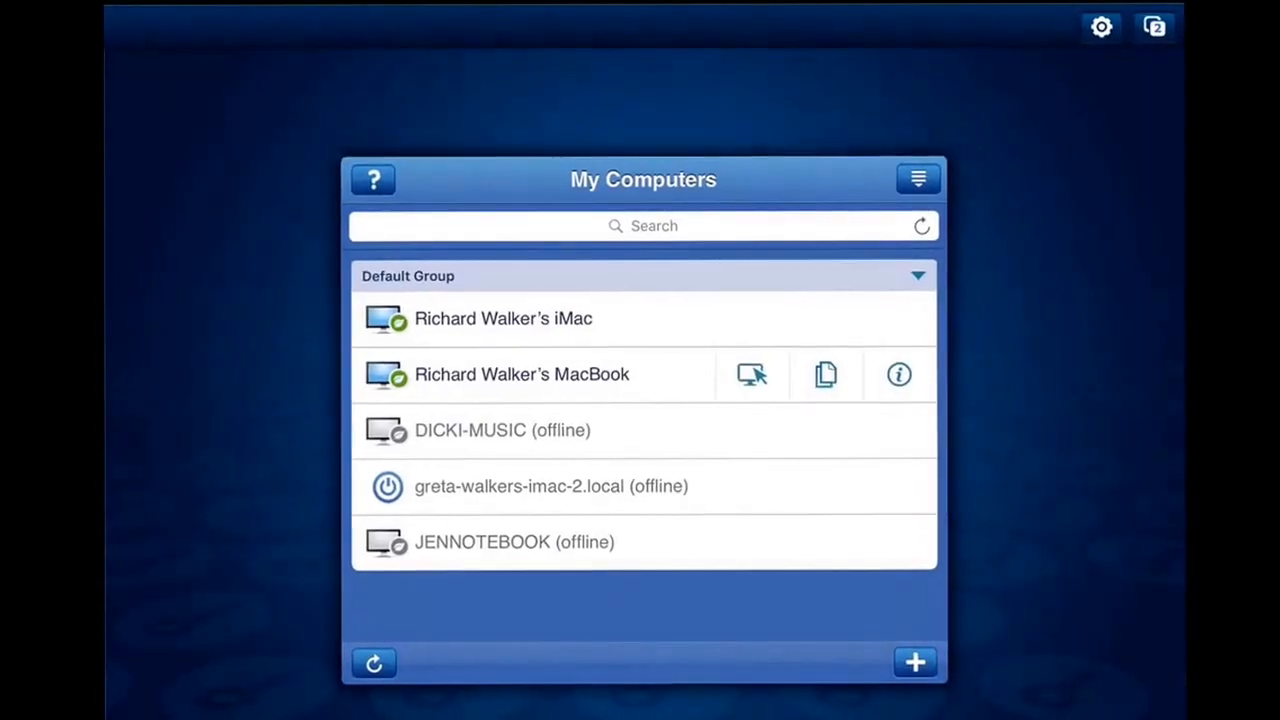
click(752, 374)
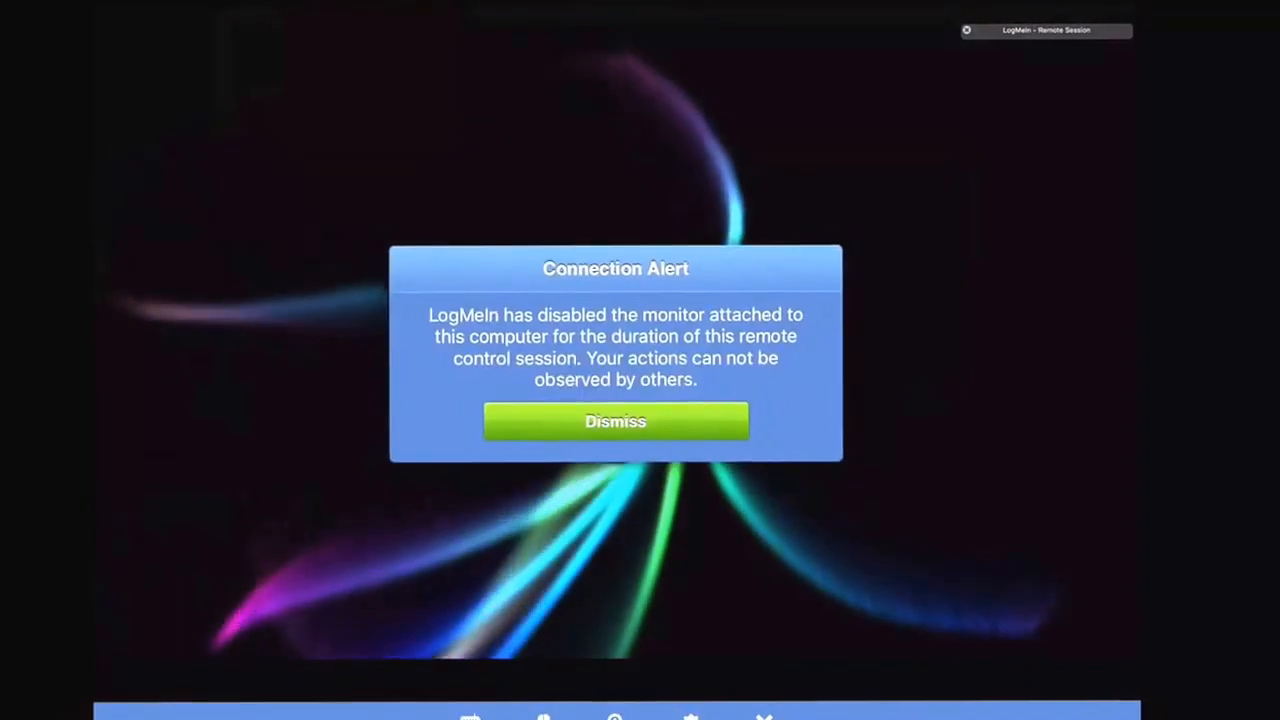
Dismiss the monitor-disabled alert and start an import in Lightroom's Library module.
click(616, 420)
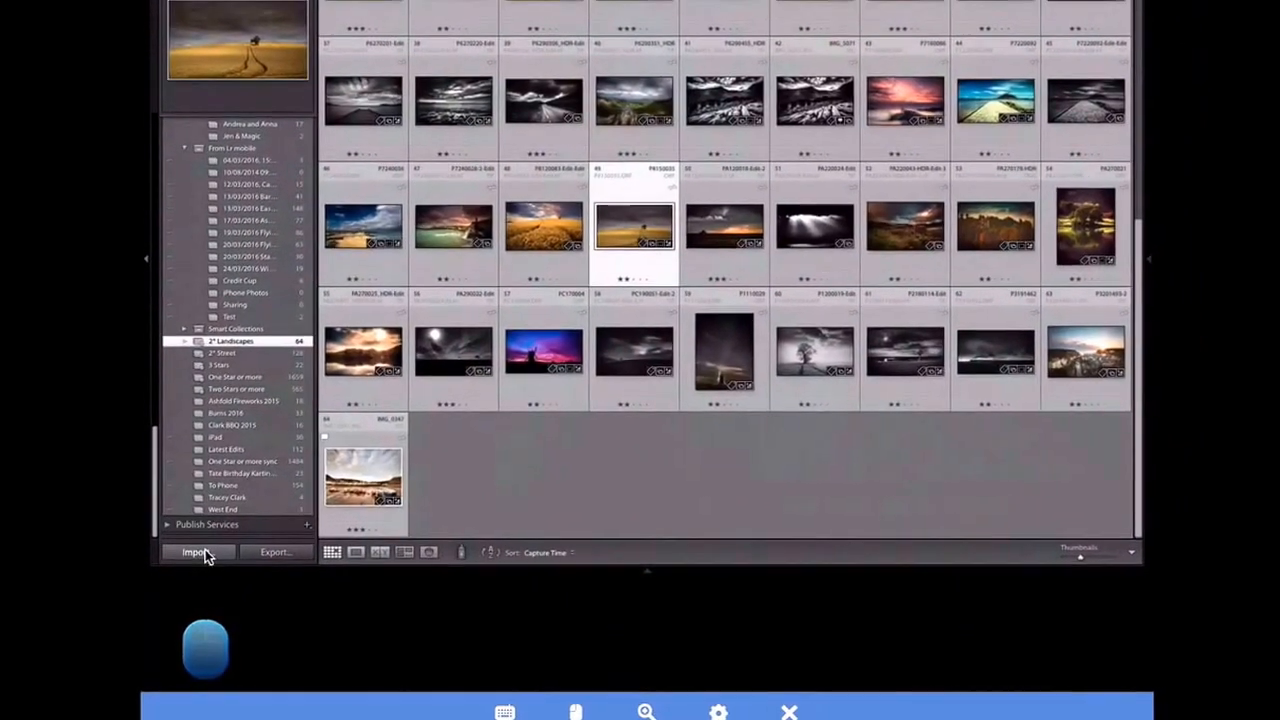
click(196, 552)
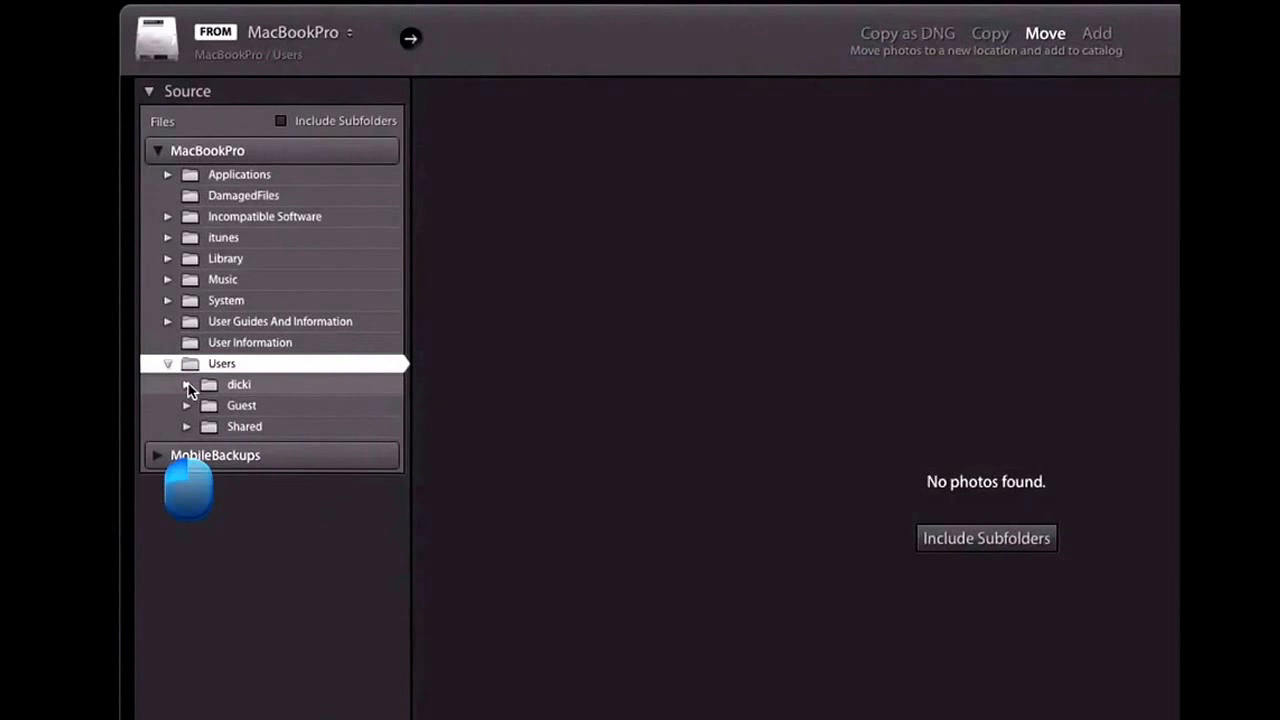
Import the moorland photo from the Dropbox iPad folder, including subfolders.
click(186, 384)
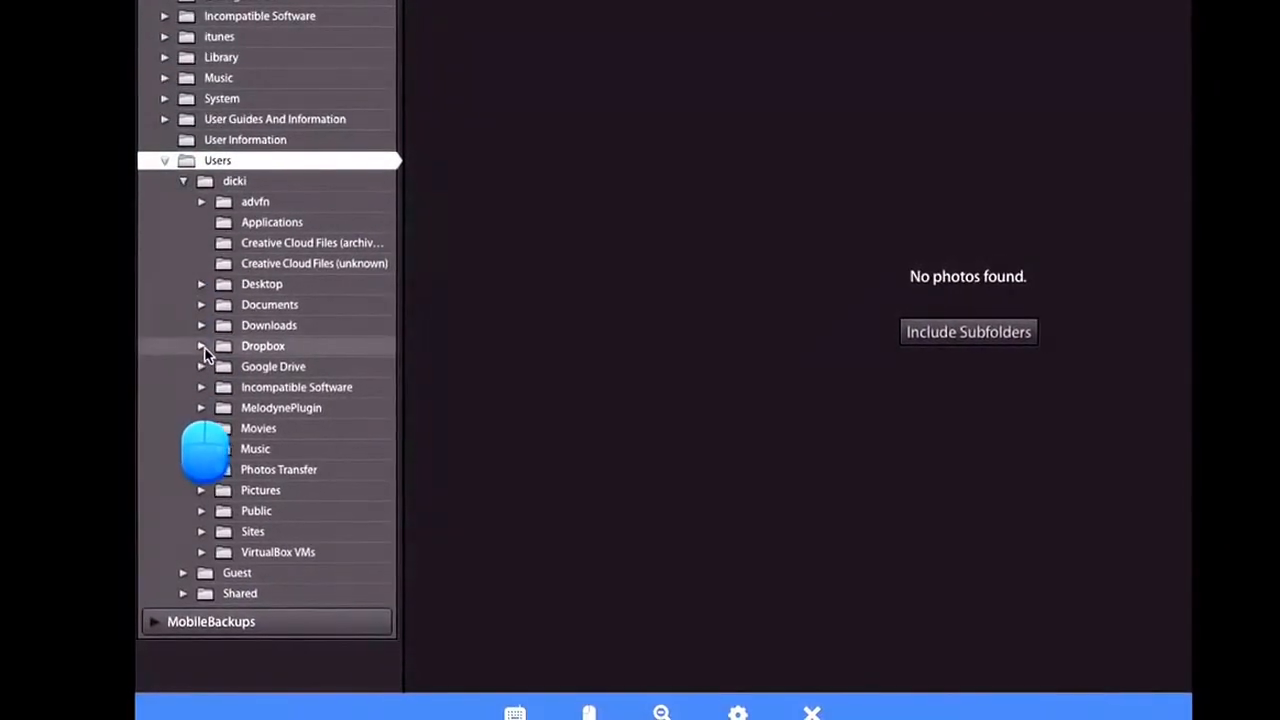
click(200, 344)
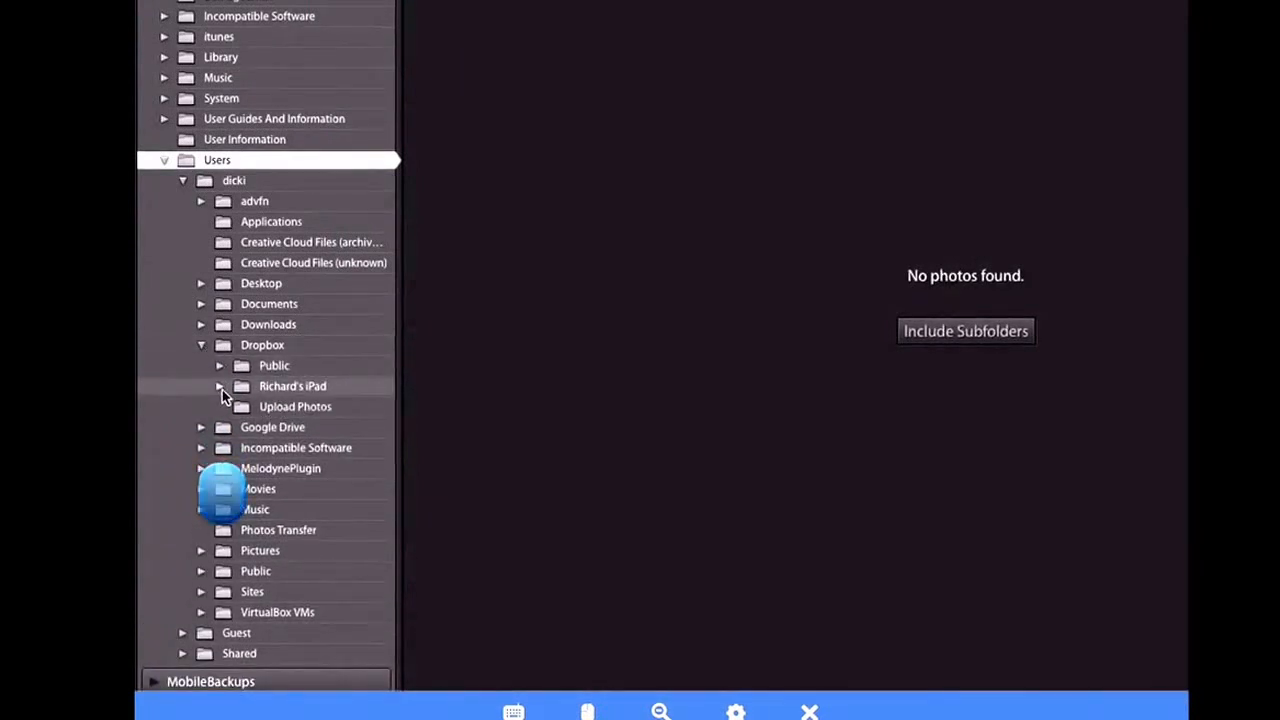
click(220, 386)
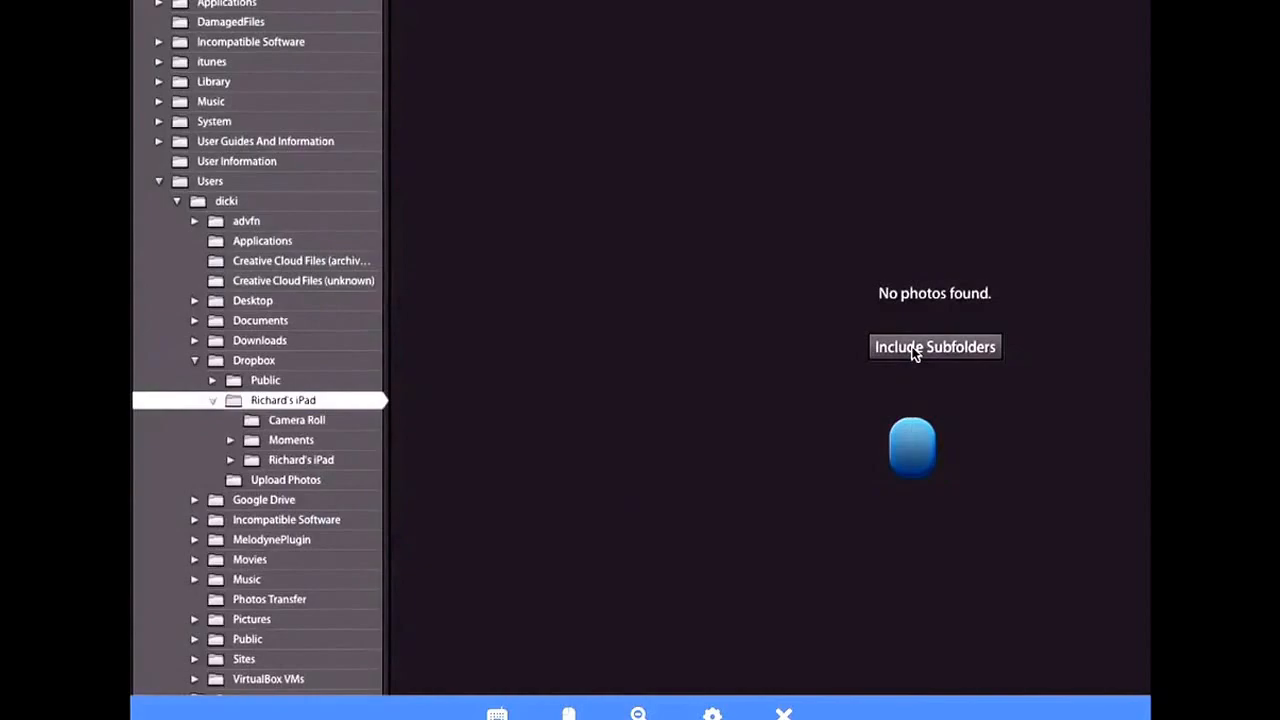
click(934, 346)
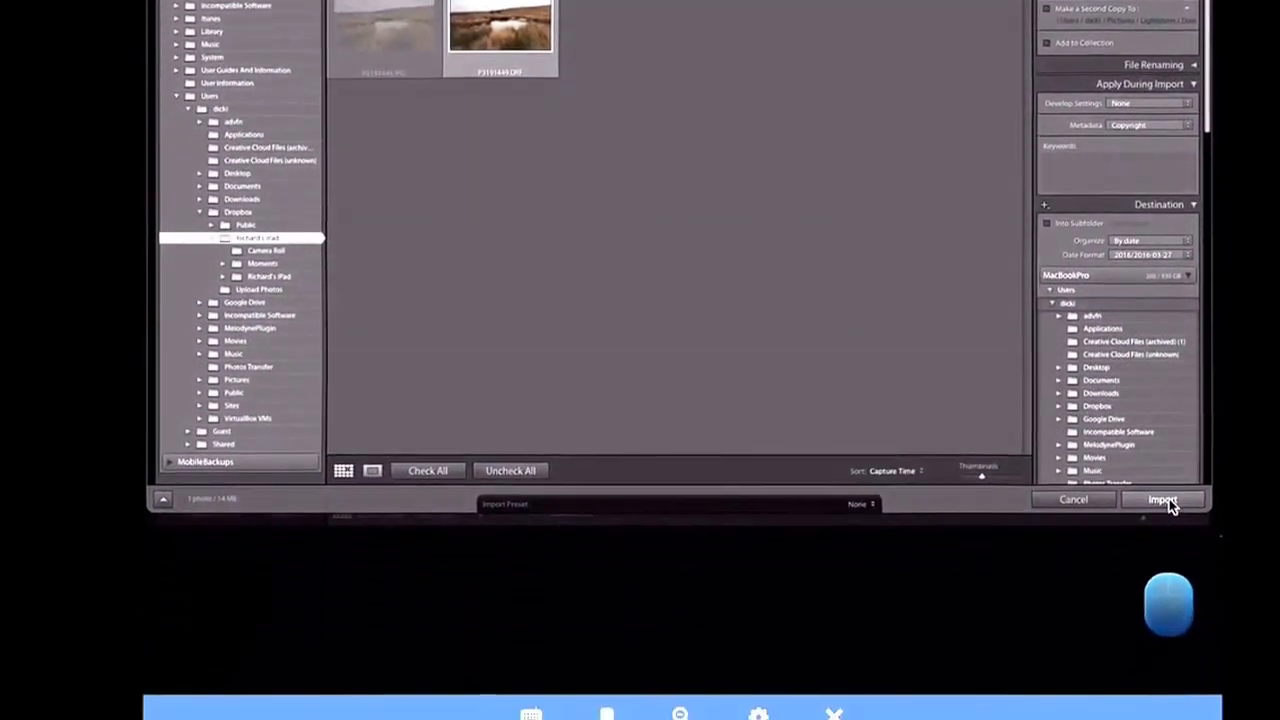
click(1164, 500)
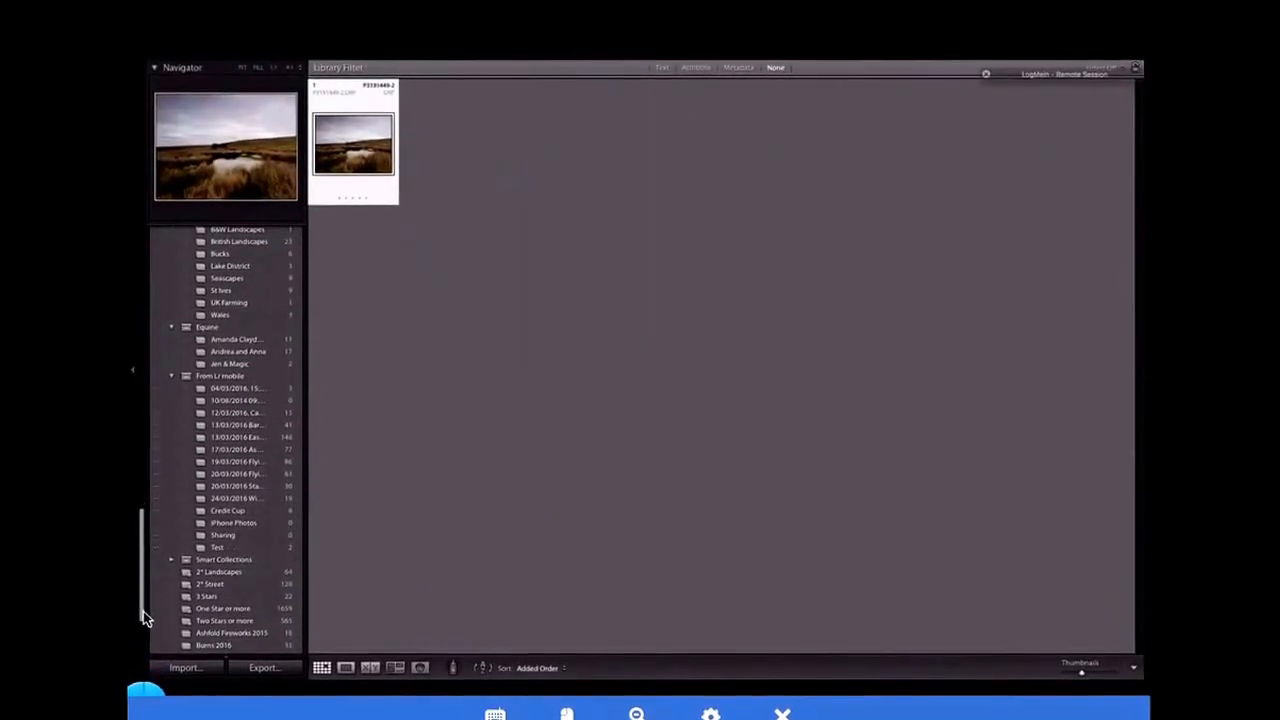
Scroll the left panel's folder and collection list while the import finishes.
scroll(down, 3)
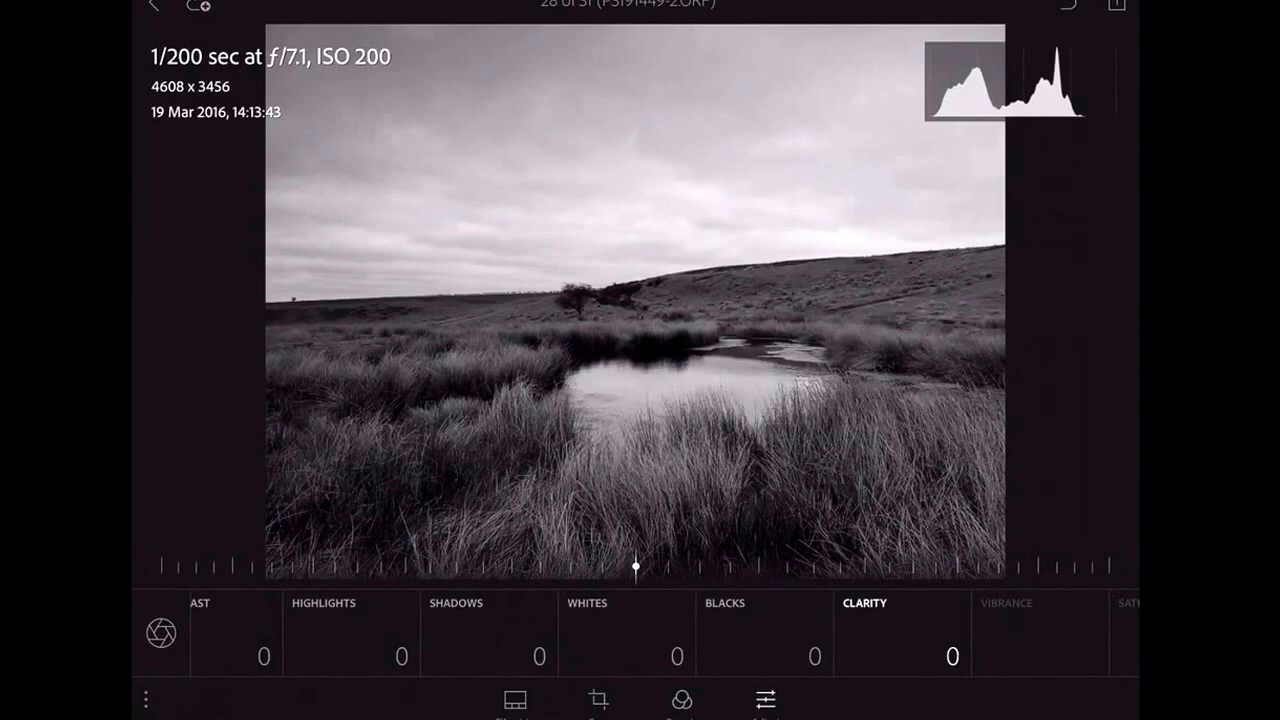
Raise Clarity to +19 and Contrast to +29 on the black and white photo.
drag(636, 566, 716, 566)
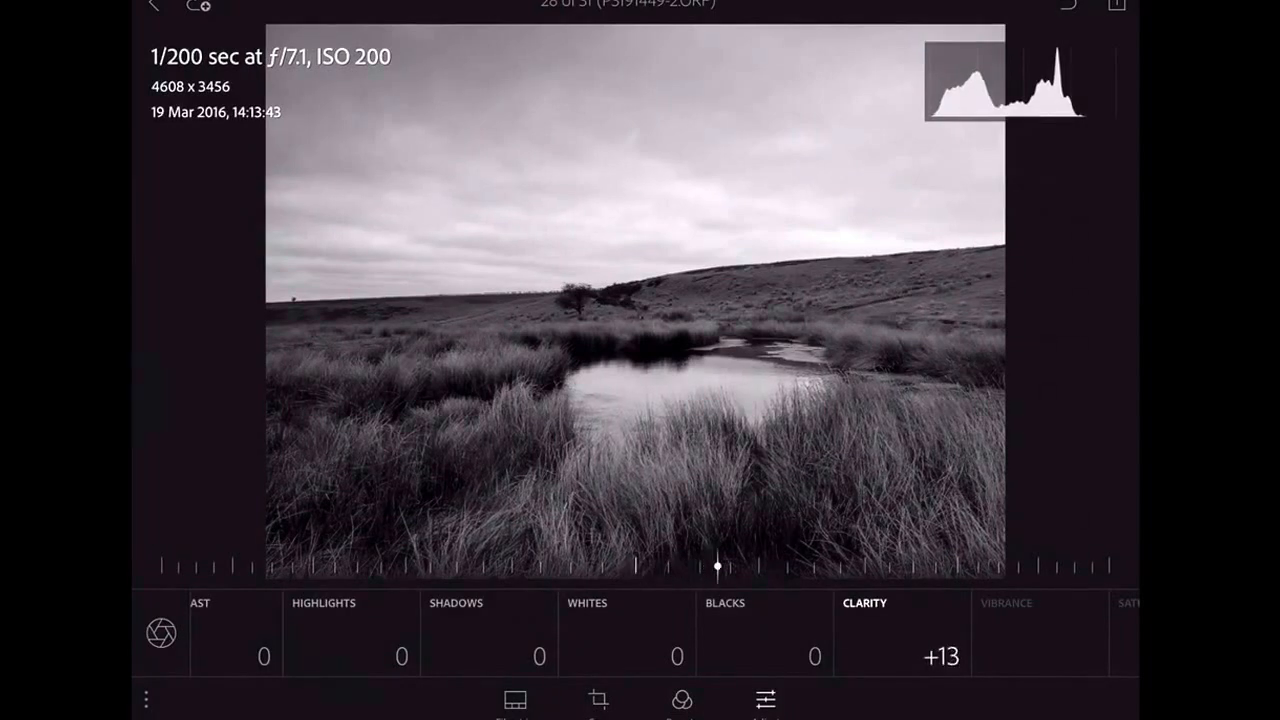
drag(718, 566, 754, 566)
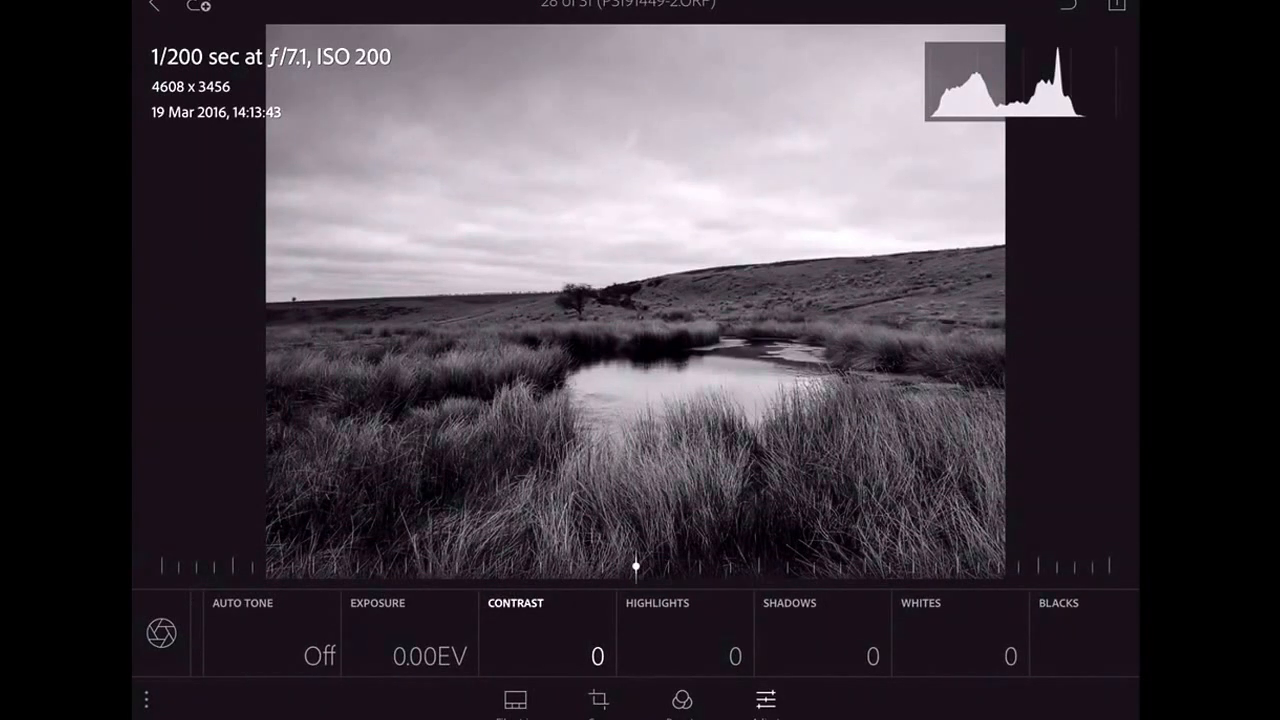
drag(636, 566, 778, 566)
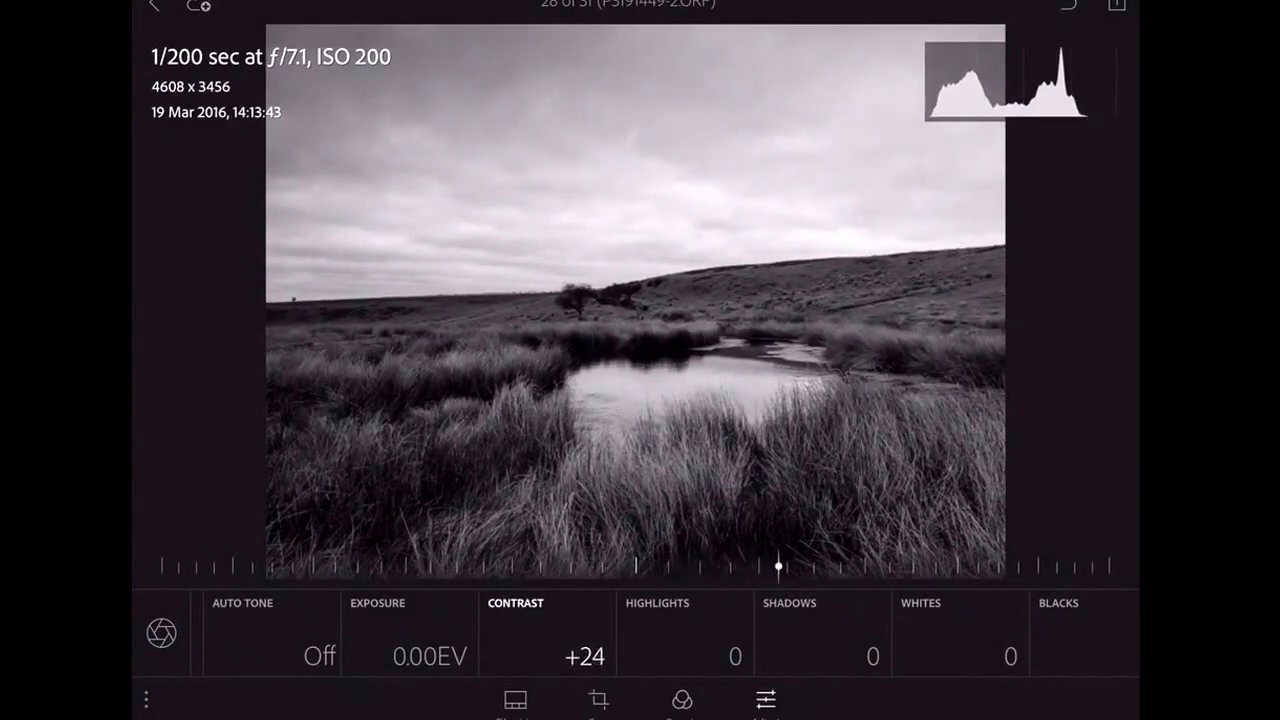
drag(778, 566, 808, 566)
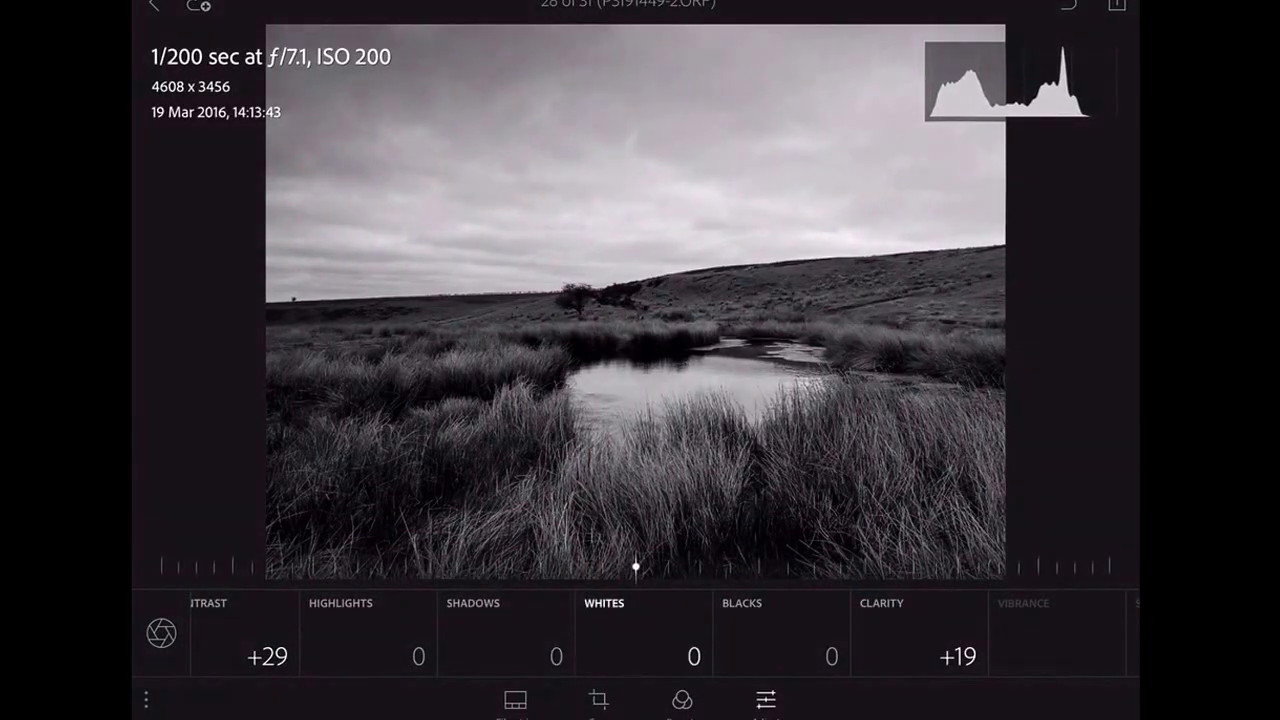
Set Whites to +51 and Blacks to +6.
drag(636, 566, 916, 566)
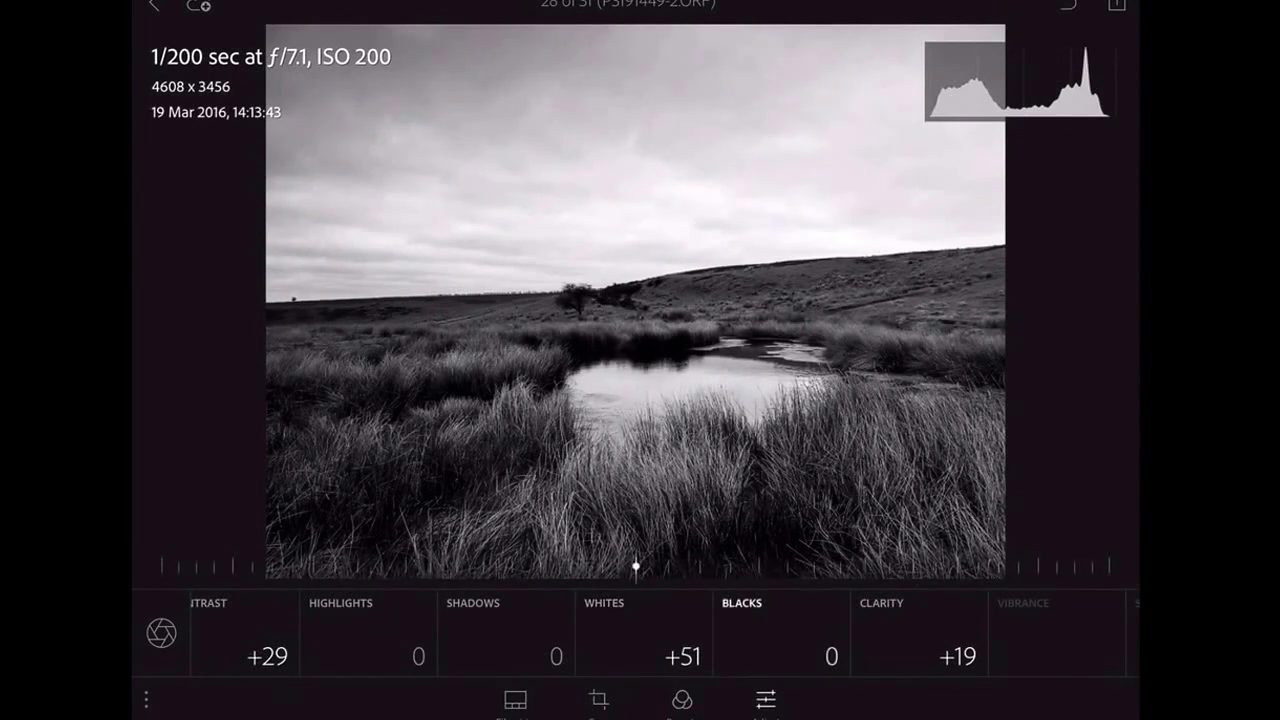
drag(636, 568, 672, 568)
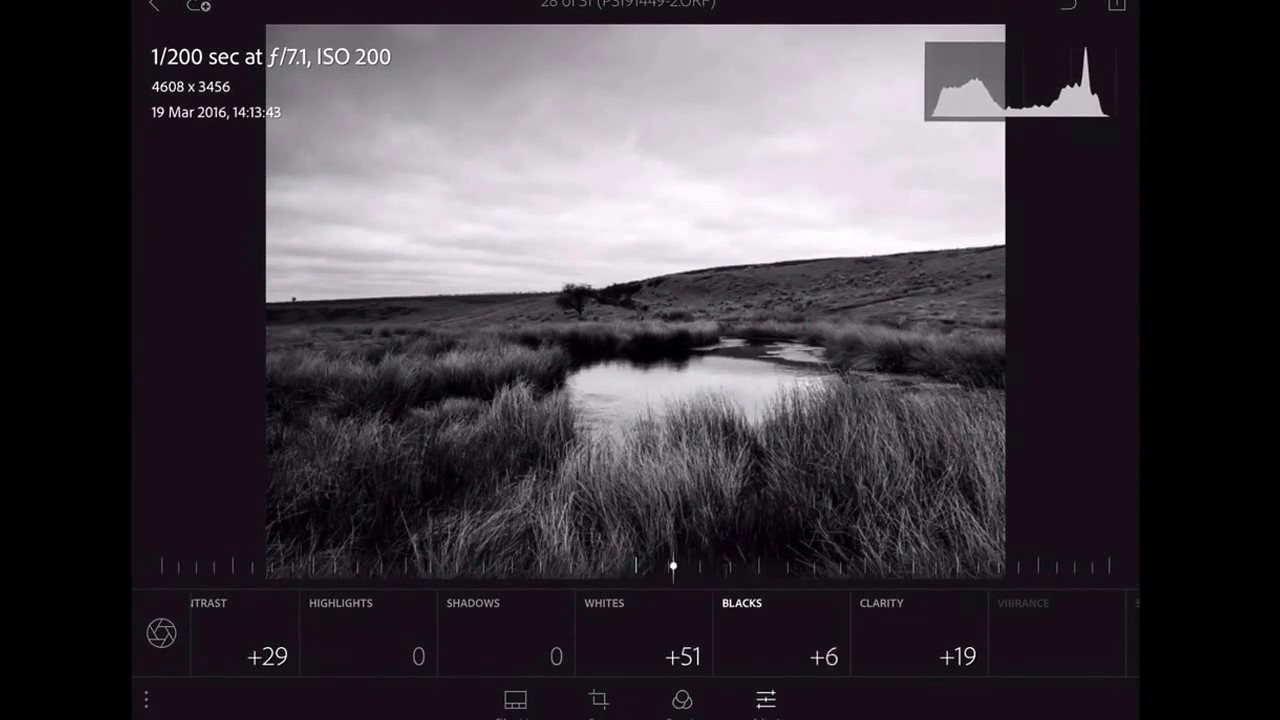
drag(672, 568, 636, 568)
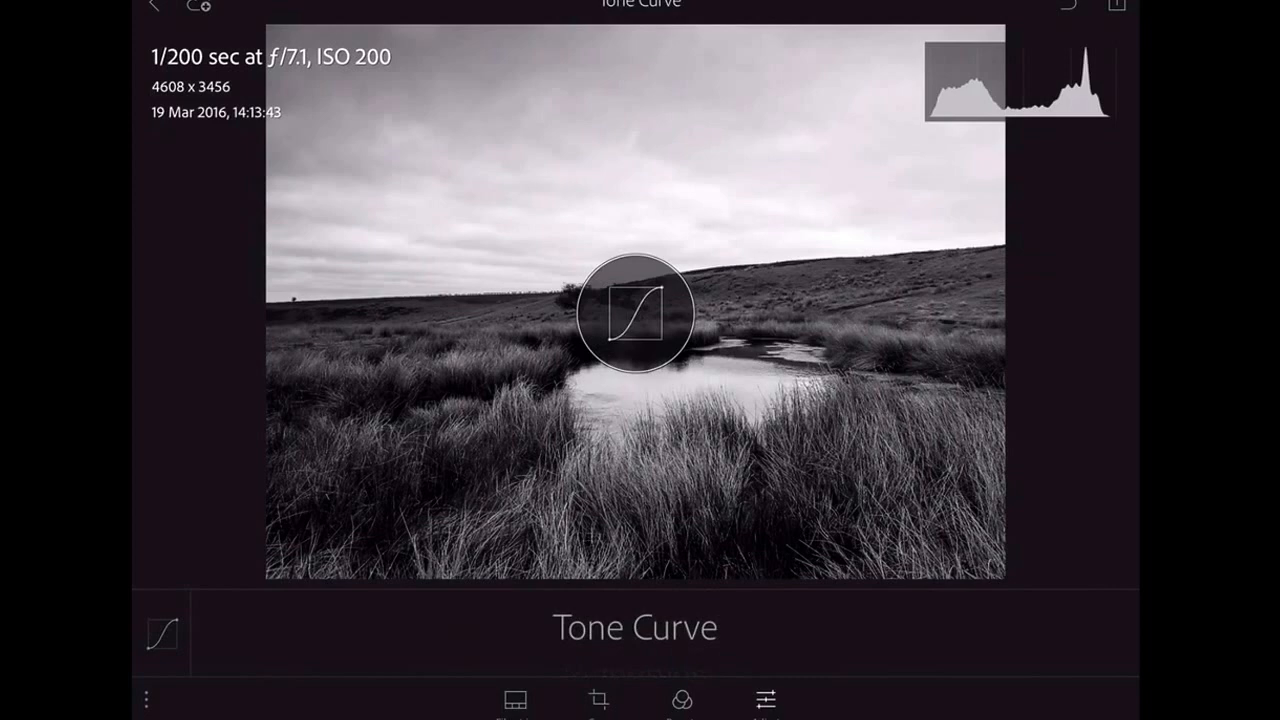
click(634, 314)
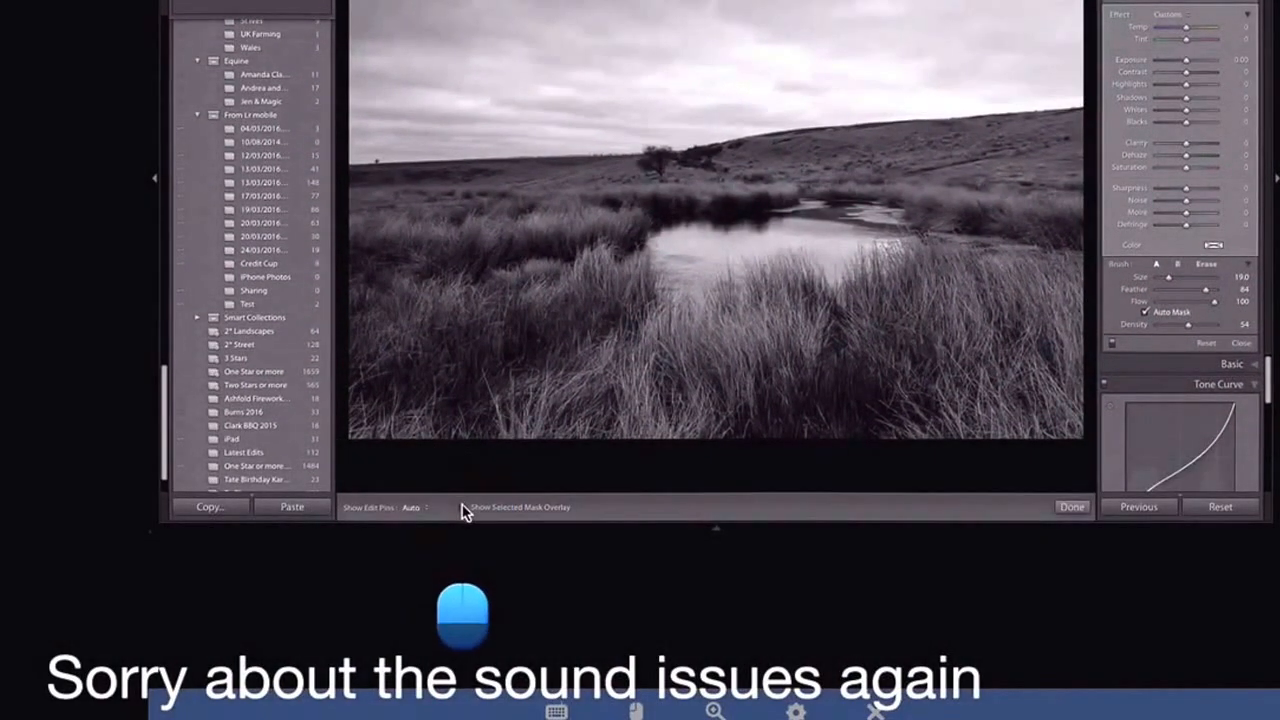
Show the selected mask overlay for the Adjustment Brush on the moorland photo.
click(464, 508)
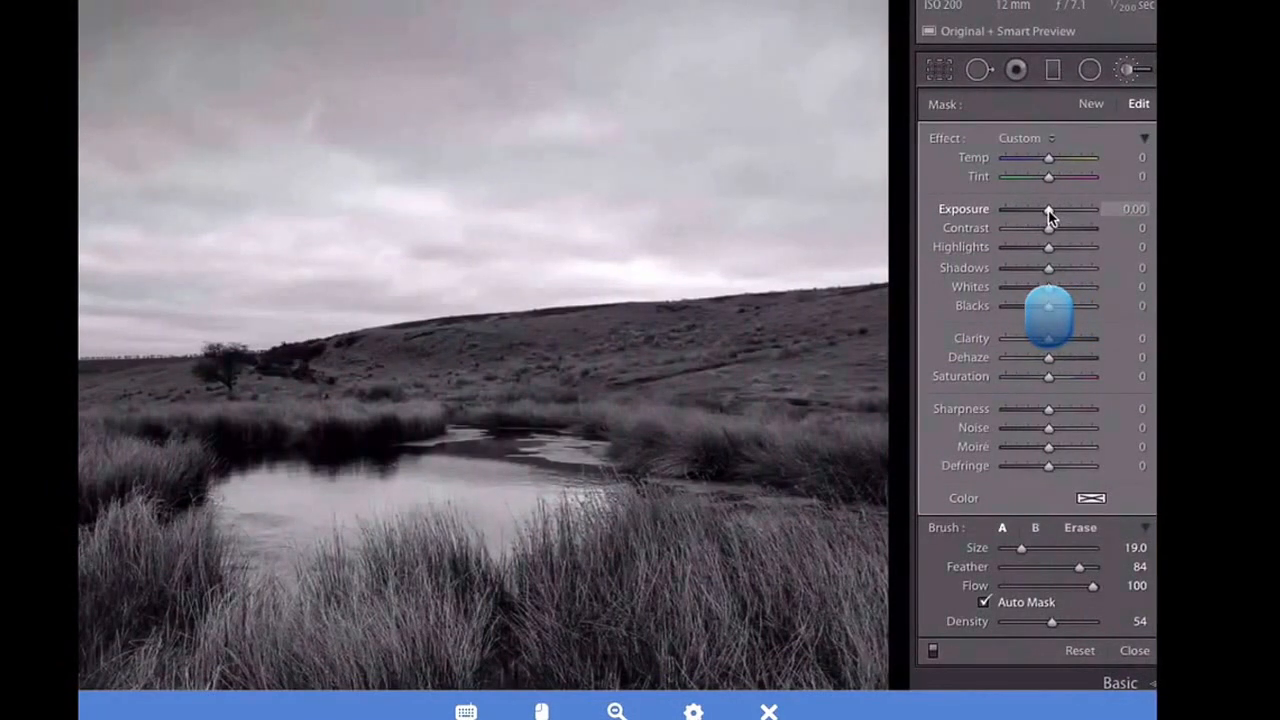
Lower the Adjustment Brush exposure to about -2.54 to darken the brushed sky area.
drag(1048, 208, 1024, 208)
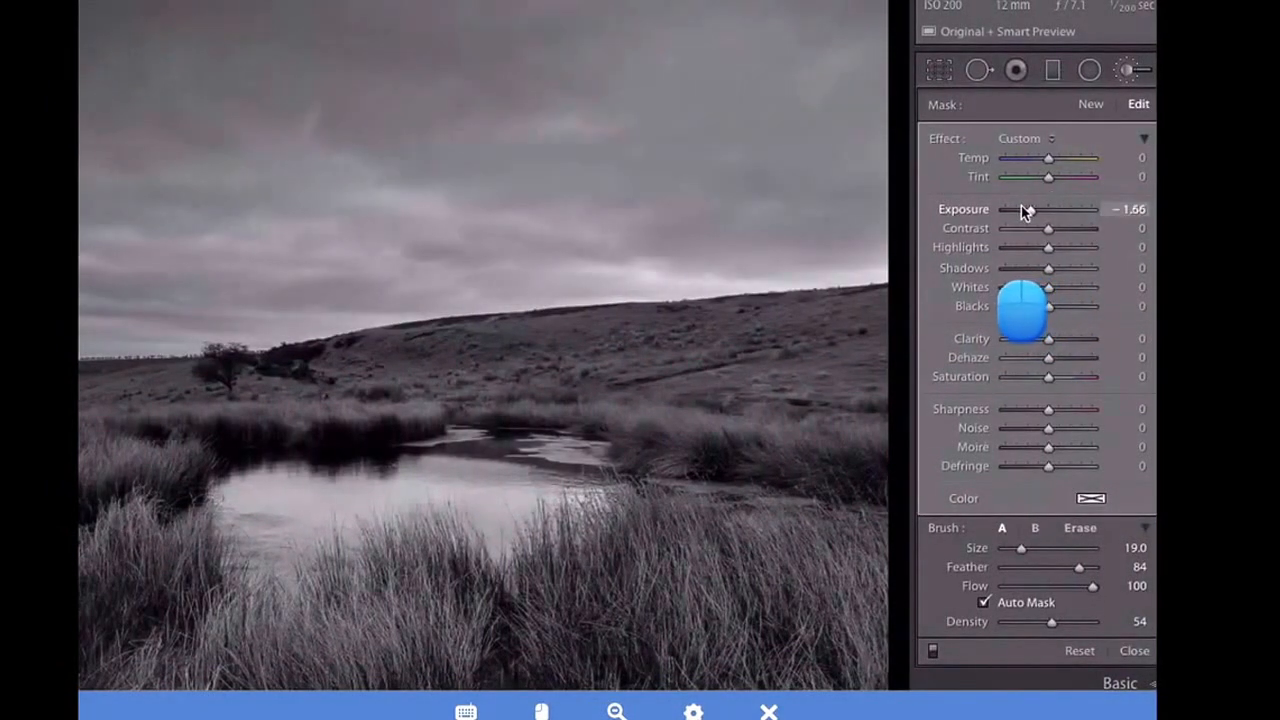
drag(1024, 210, 1020, 210)
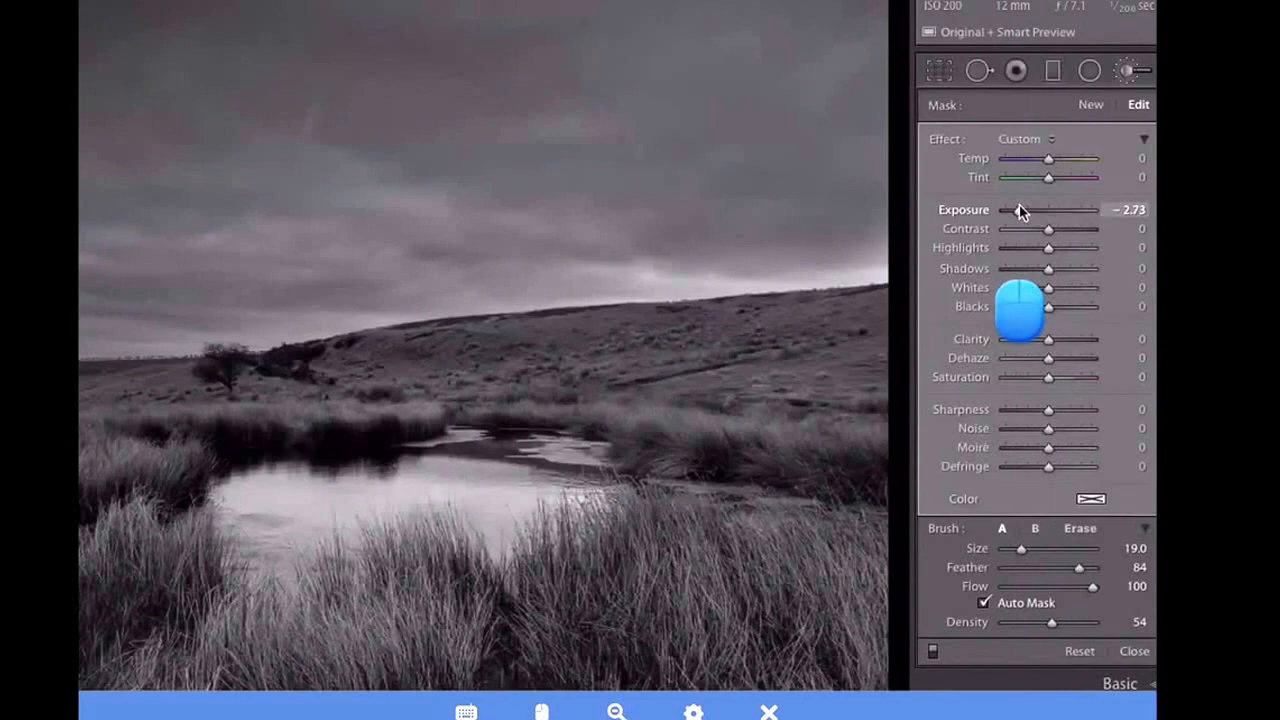
drag(1020, 210, 1050, 210)
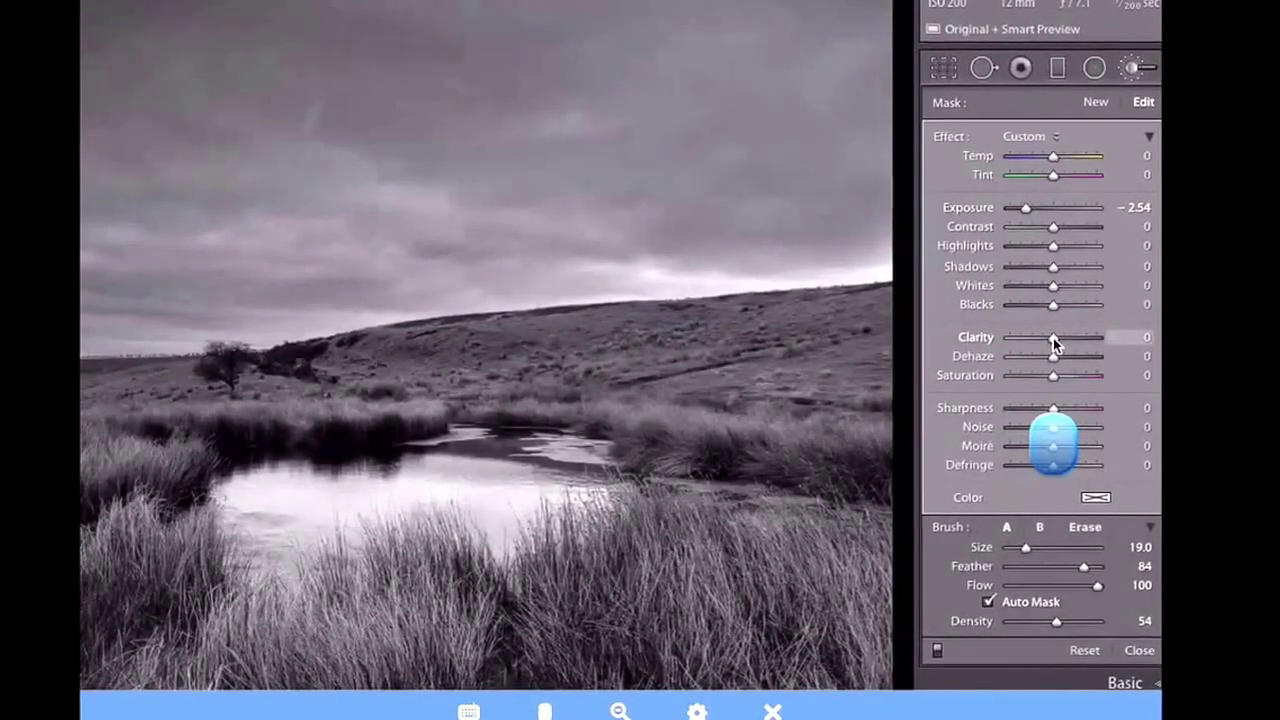
drag(1052, 336, 1100, 328)
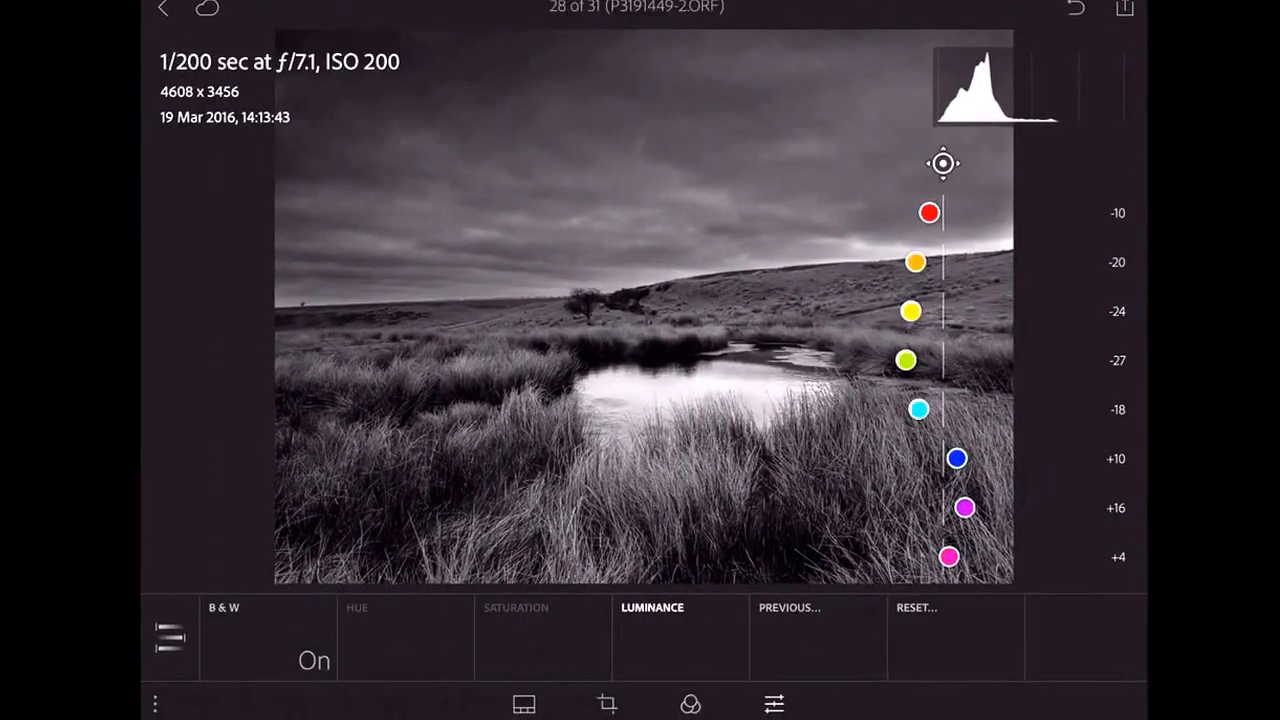
Darken the sky in the B&W mix with Blue luminance -47 and Purple -10.
drag(956, 458, 912, 456)
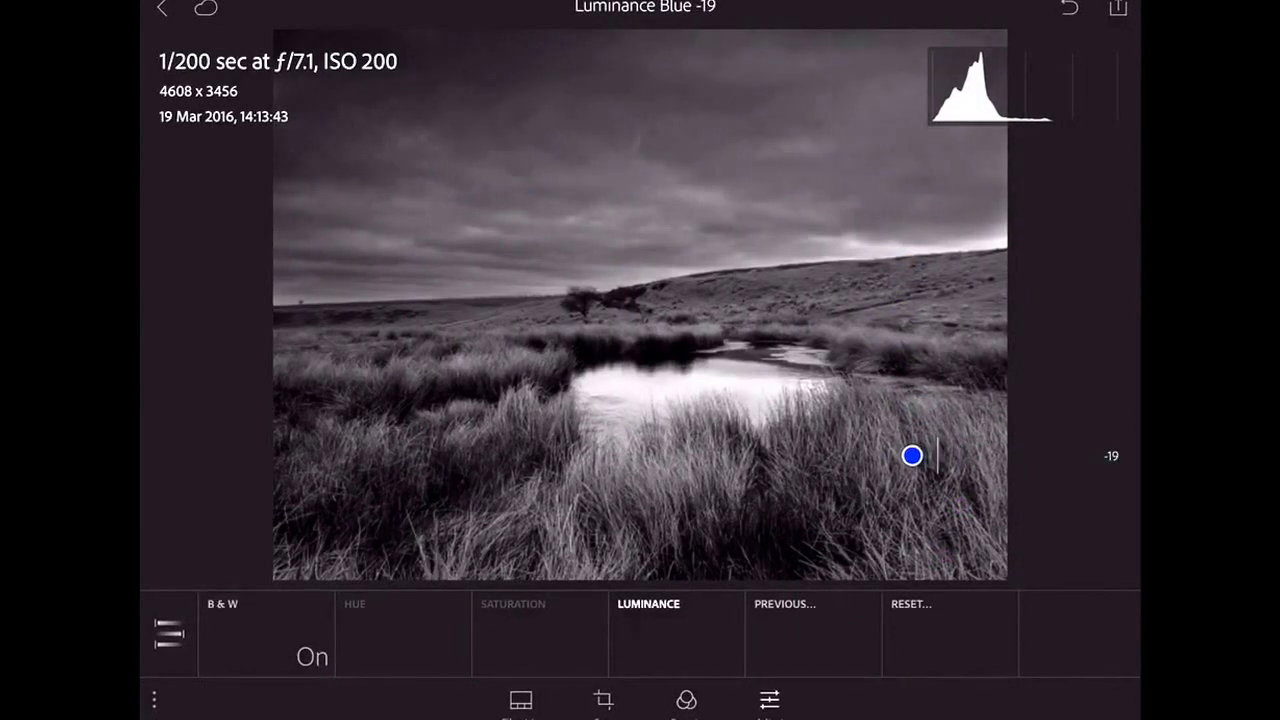
drag(912, 456, 932, 456)
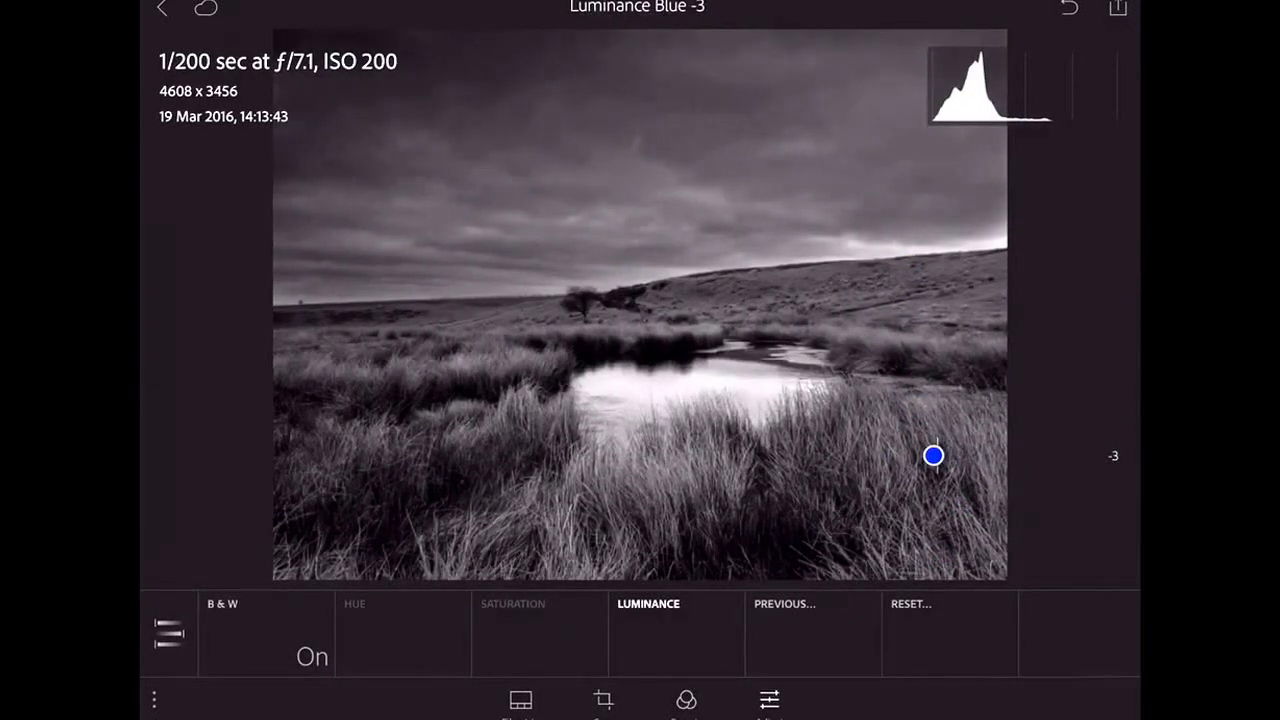
drag(932, 456, 912, 504)
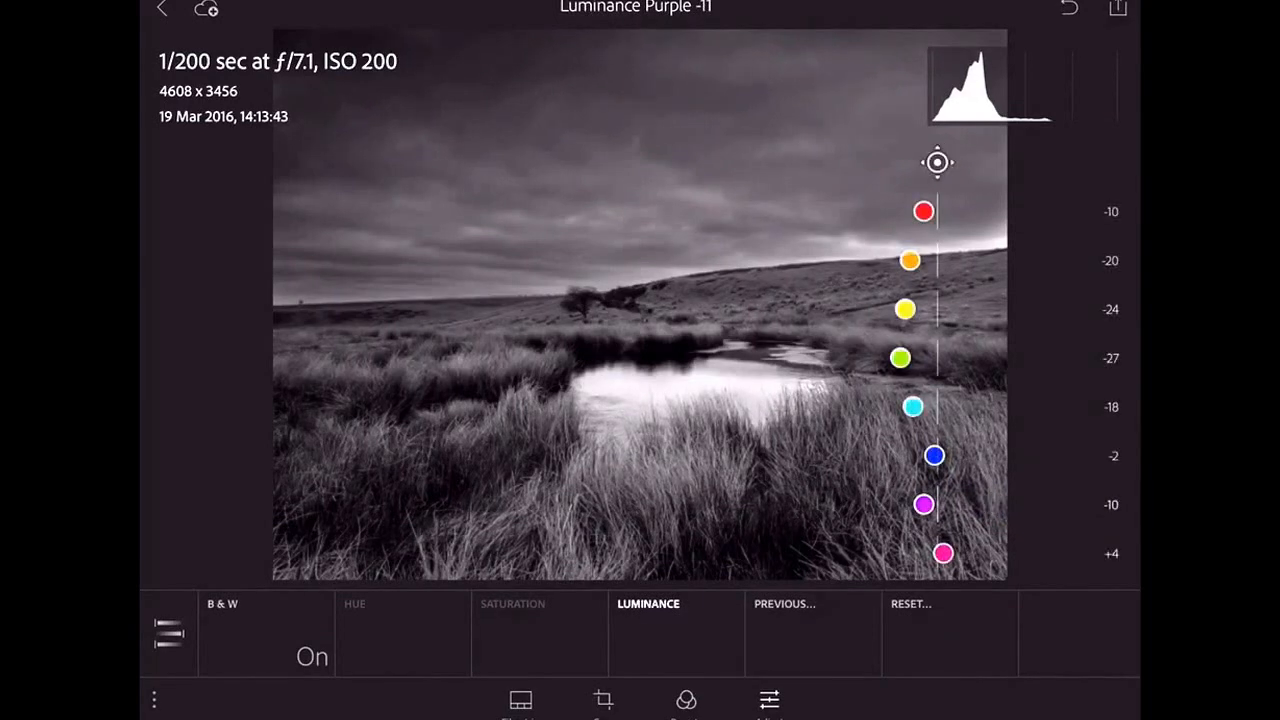
drag(932, 456, 932, 470)
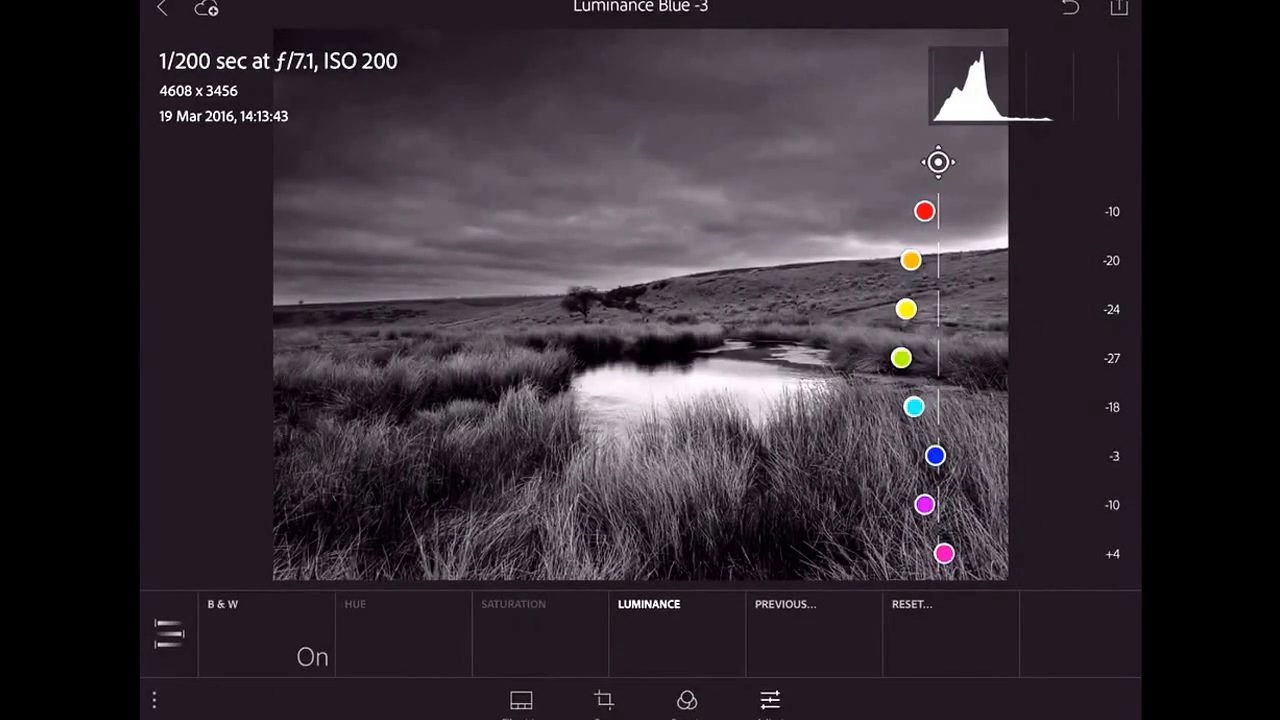
drag(936, 456, 884, 452)
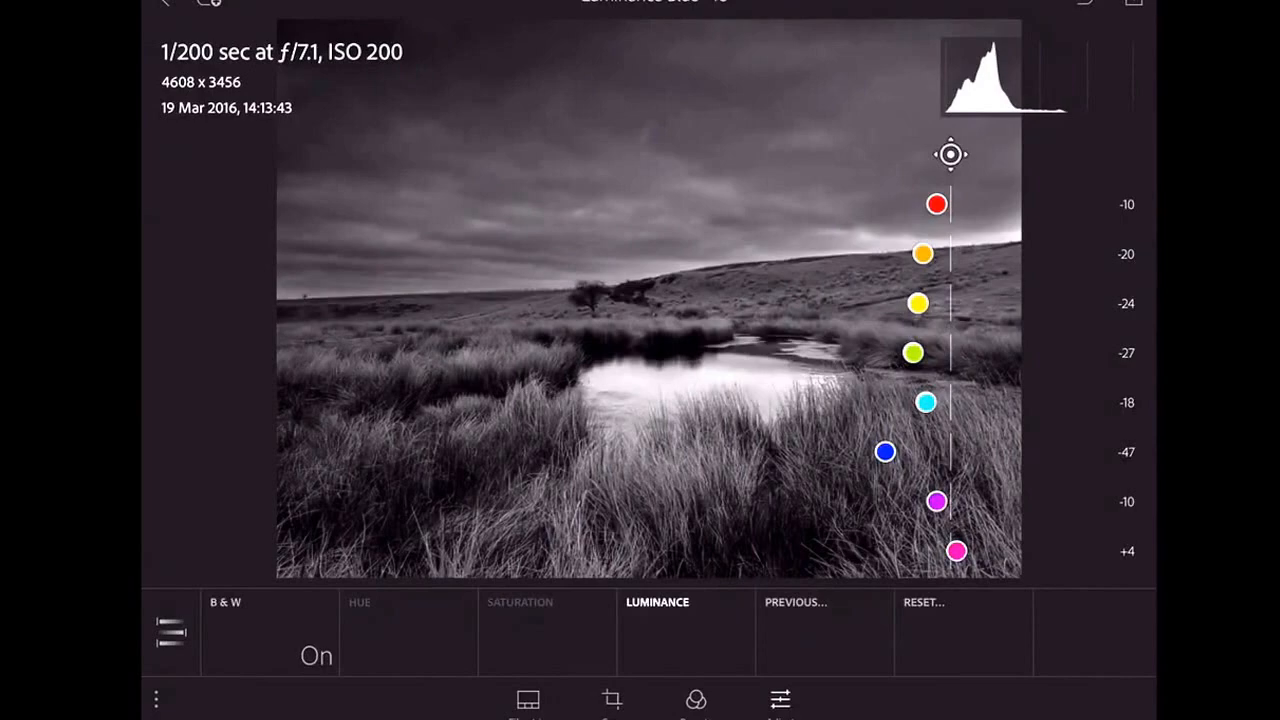